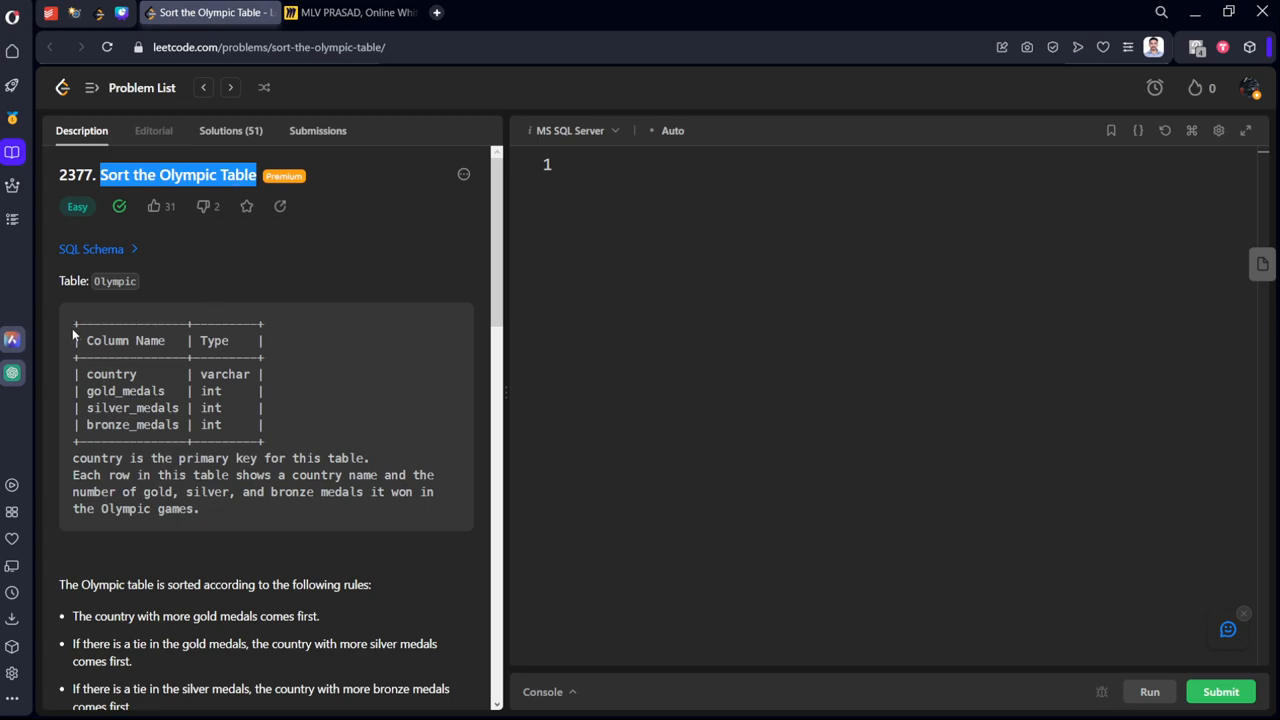
mouse_move(238, 355)
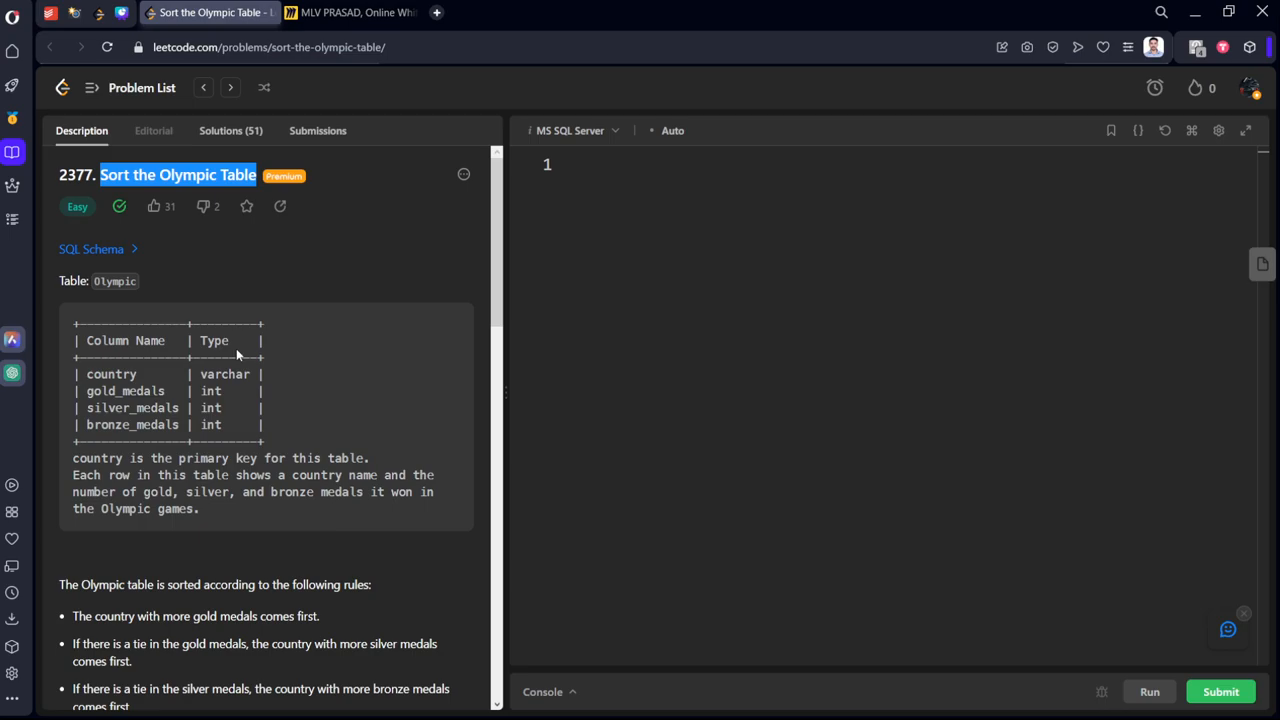
- Highlight and read the sorting rules, starting with the gold medal rule
scroll("down", 3)
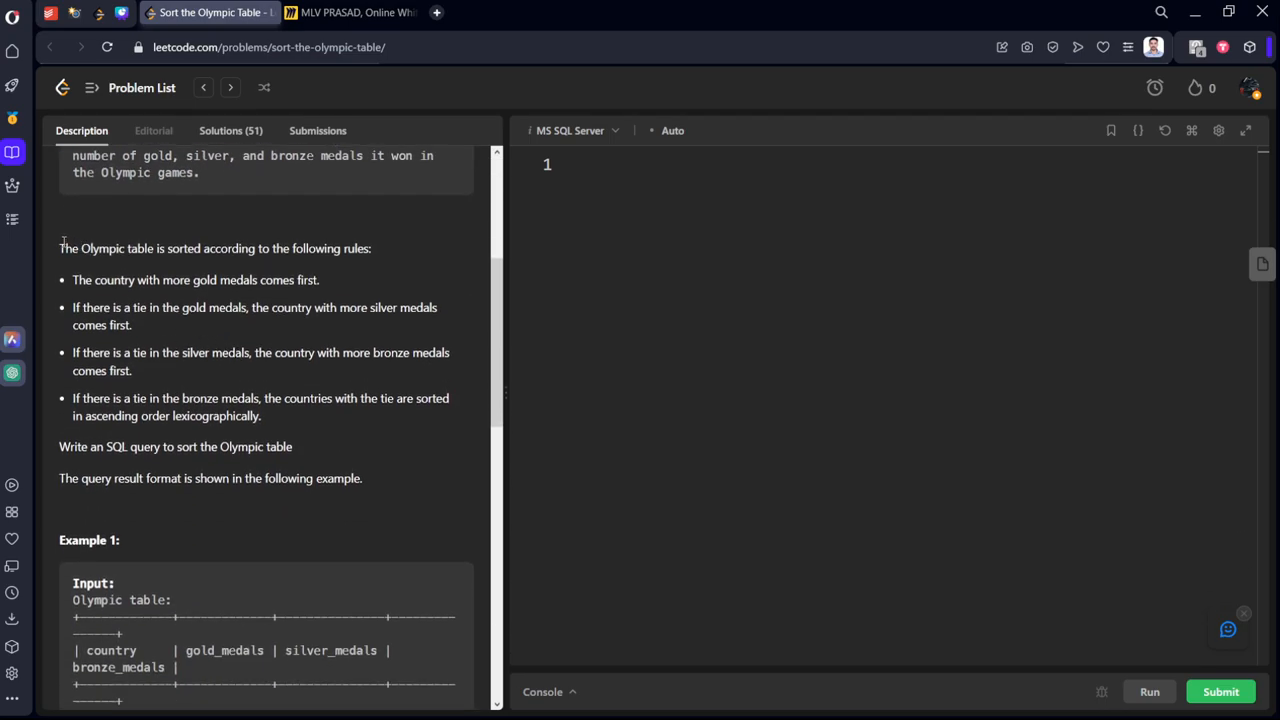
left_click_drag(60, 248, 342, 248)
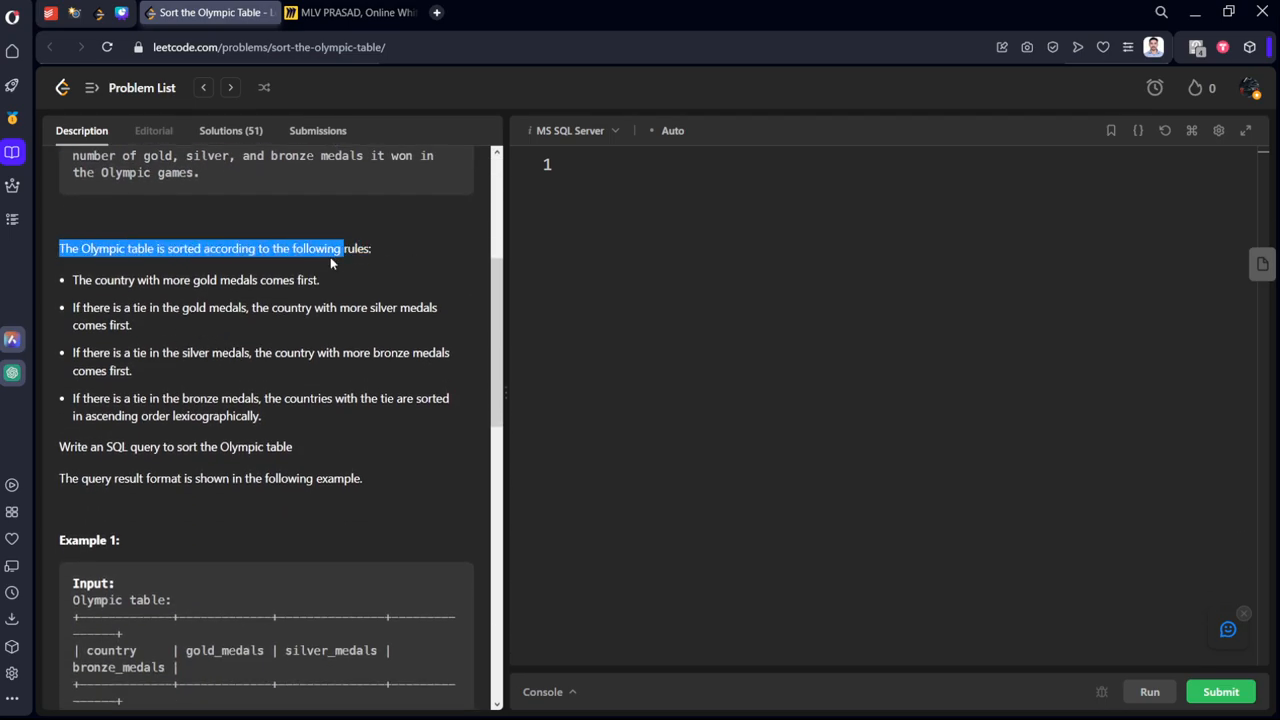
left_click_drag(340, 248, 280, 279)
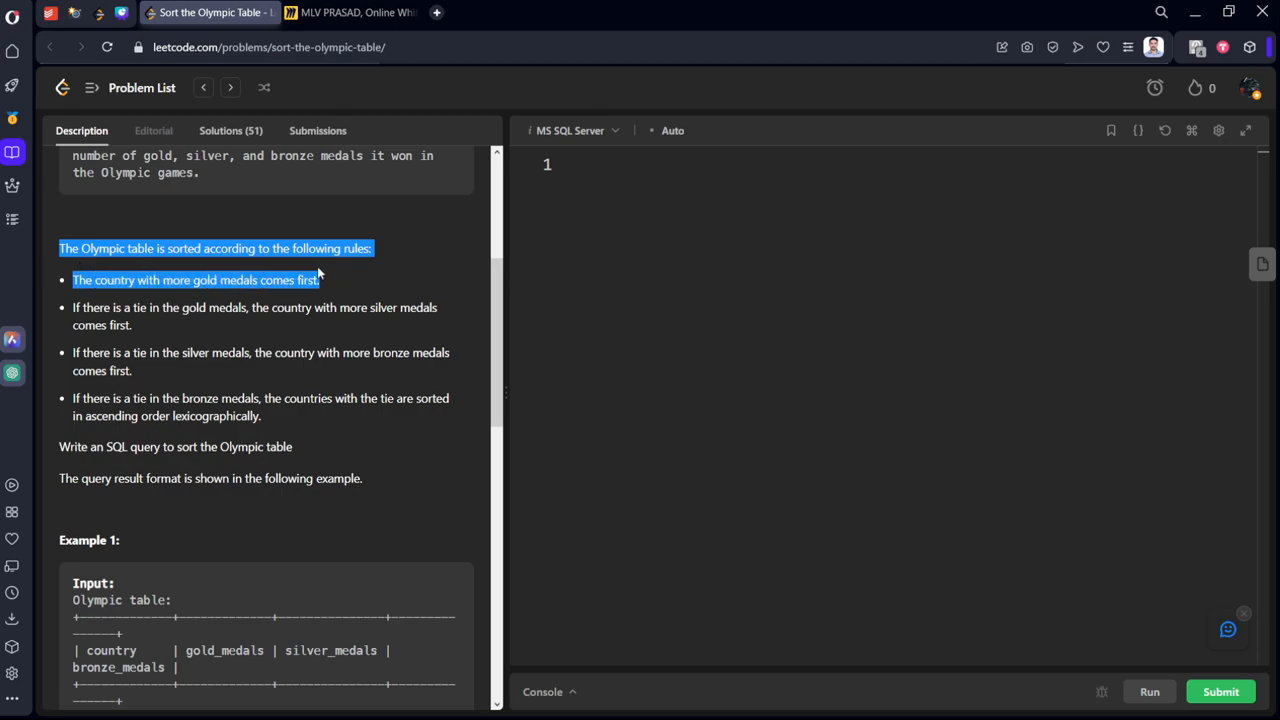
left_click(96, 302)
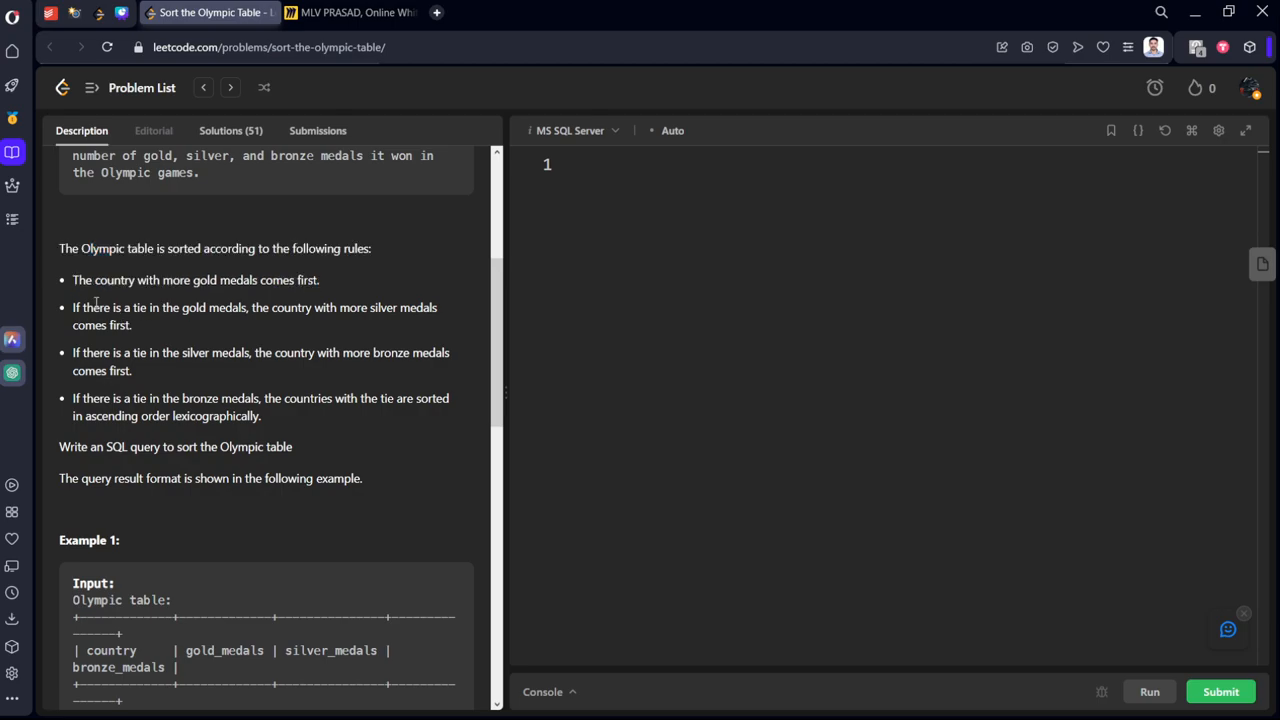
left_click_drag(72, 307, 130, 324)
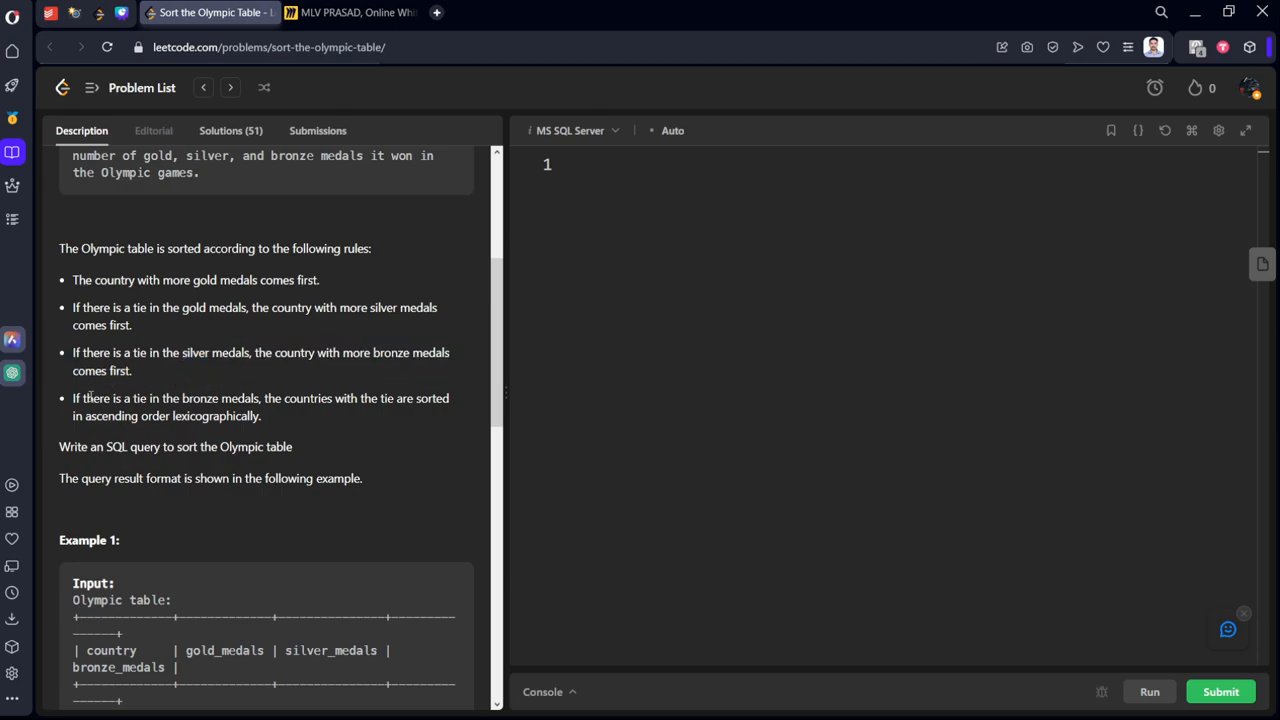
- Widen the description panel and copy the Example 1 input and output tables
left_click_drag(73, 398, 261, 415)
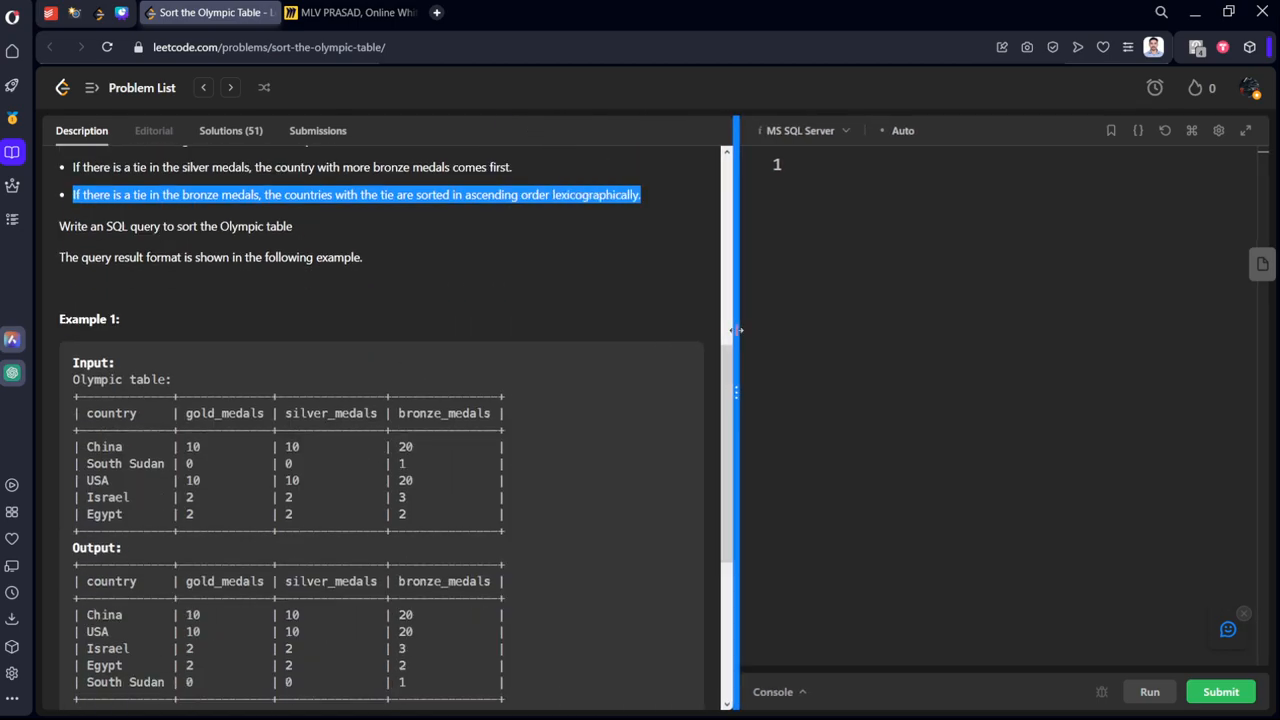
scroll("down", 3)
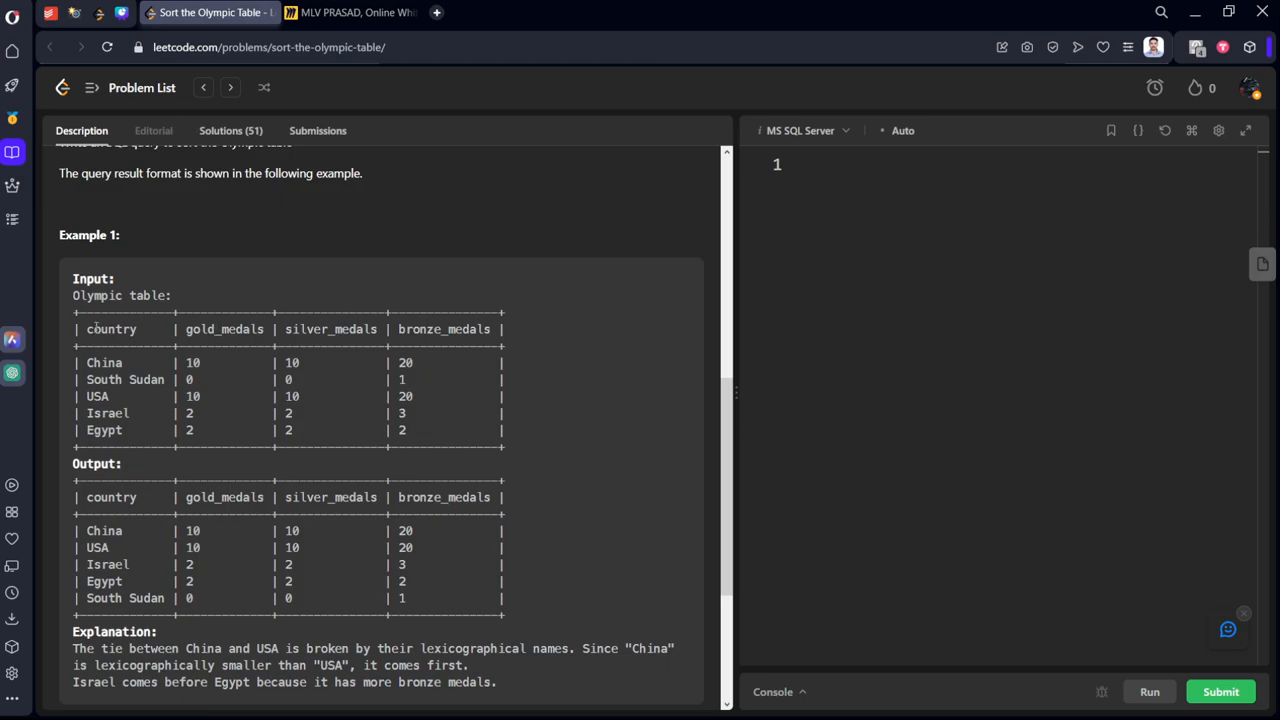
left_click_drag(80, 278, 350, 564)
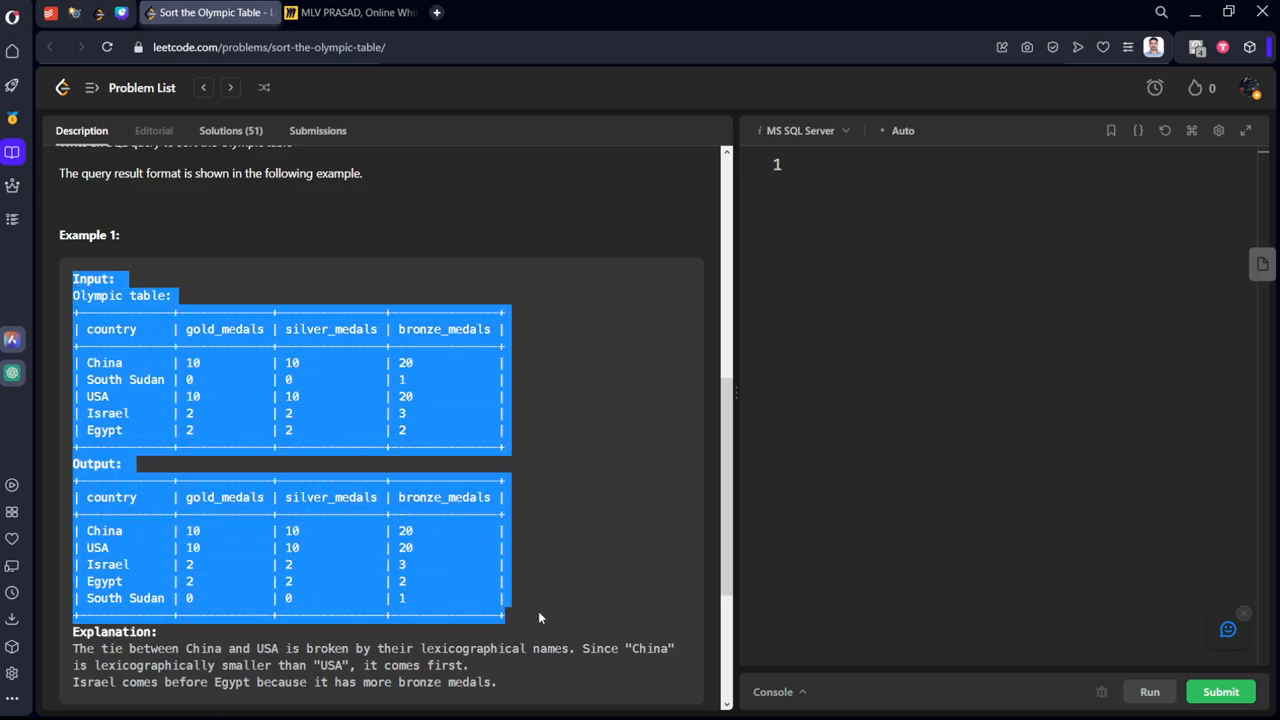
left_click(347, 12)
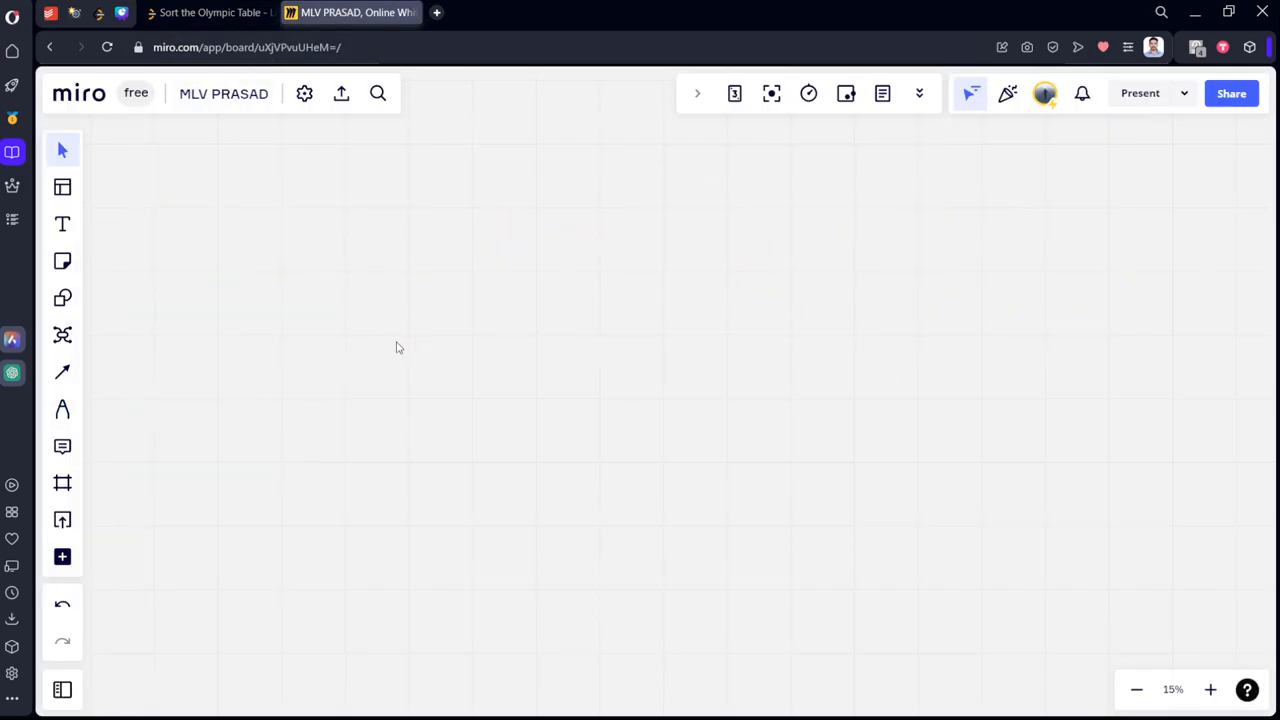
- Paste the example Olympic input and output tables onto the Miro board in bold
left_click(62, 223)
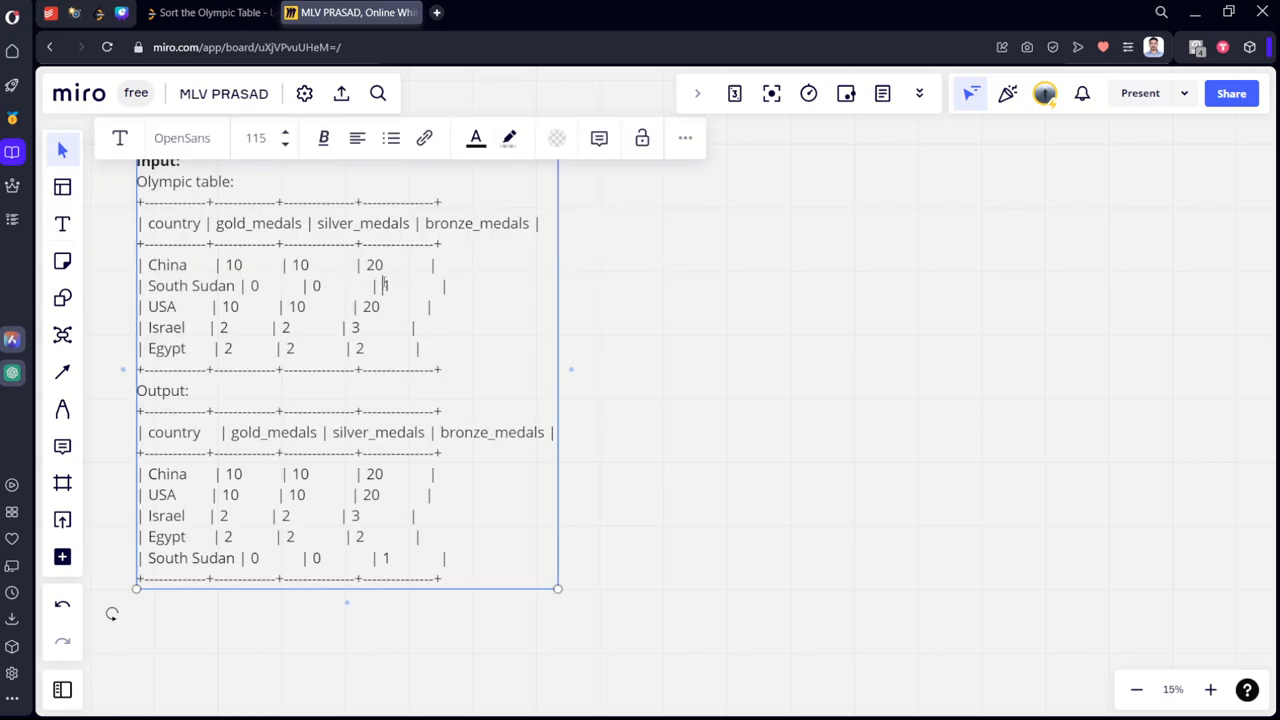
left_click(814, 414)
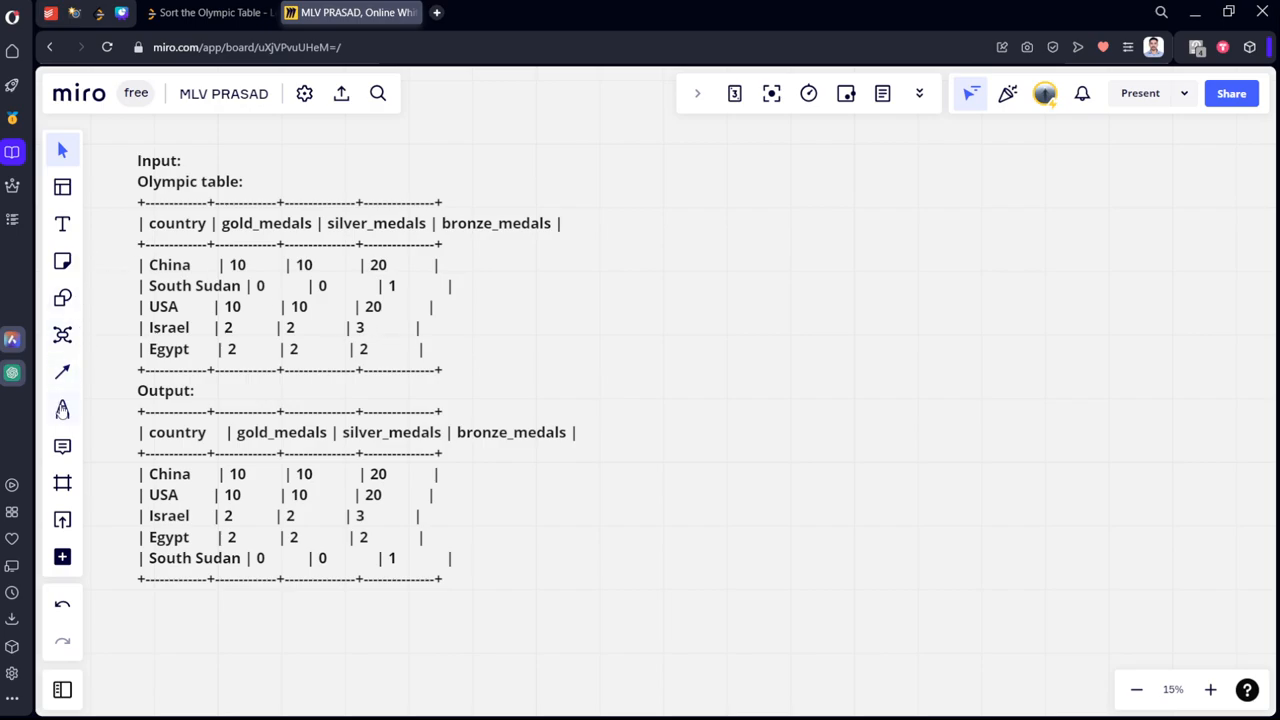
left_click(62, 409)
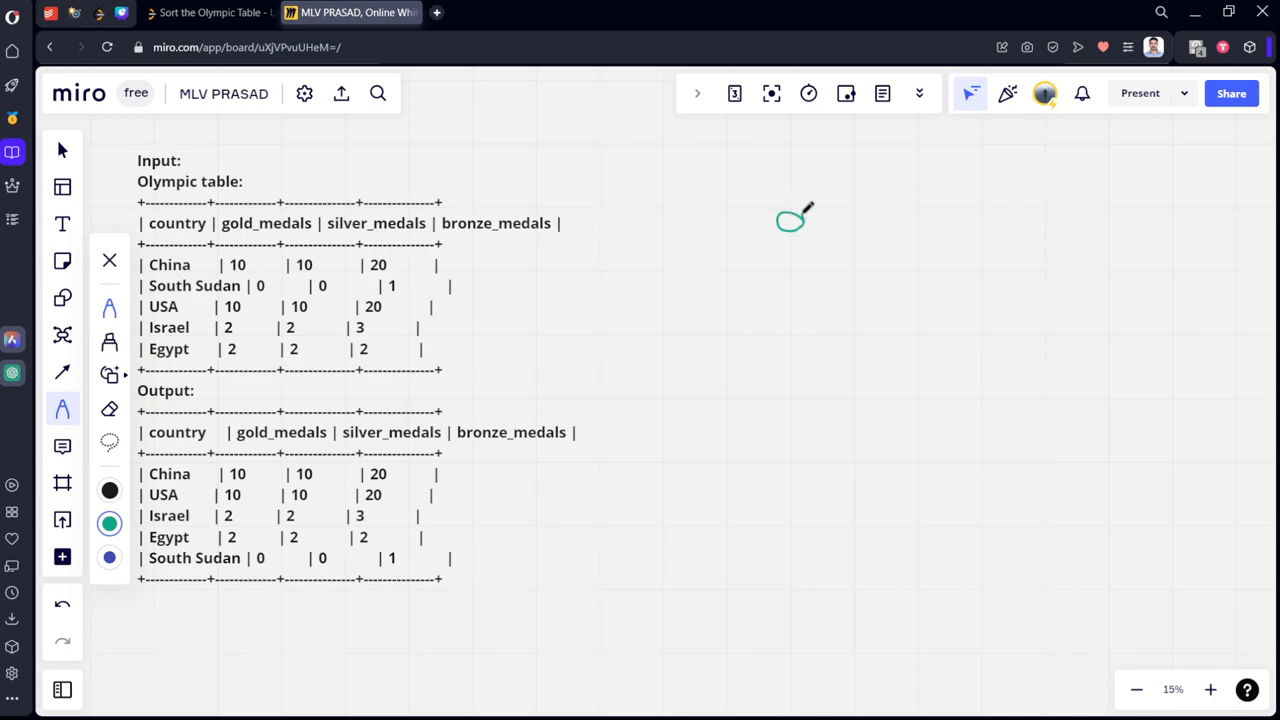
- Handwrite g, s, b, c, circle tie-breaking medal counts, and rank the countries 1–4
left_click_drag(790, 220, 800, 290)
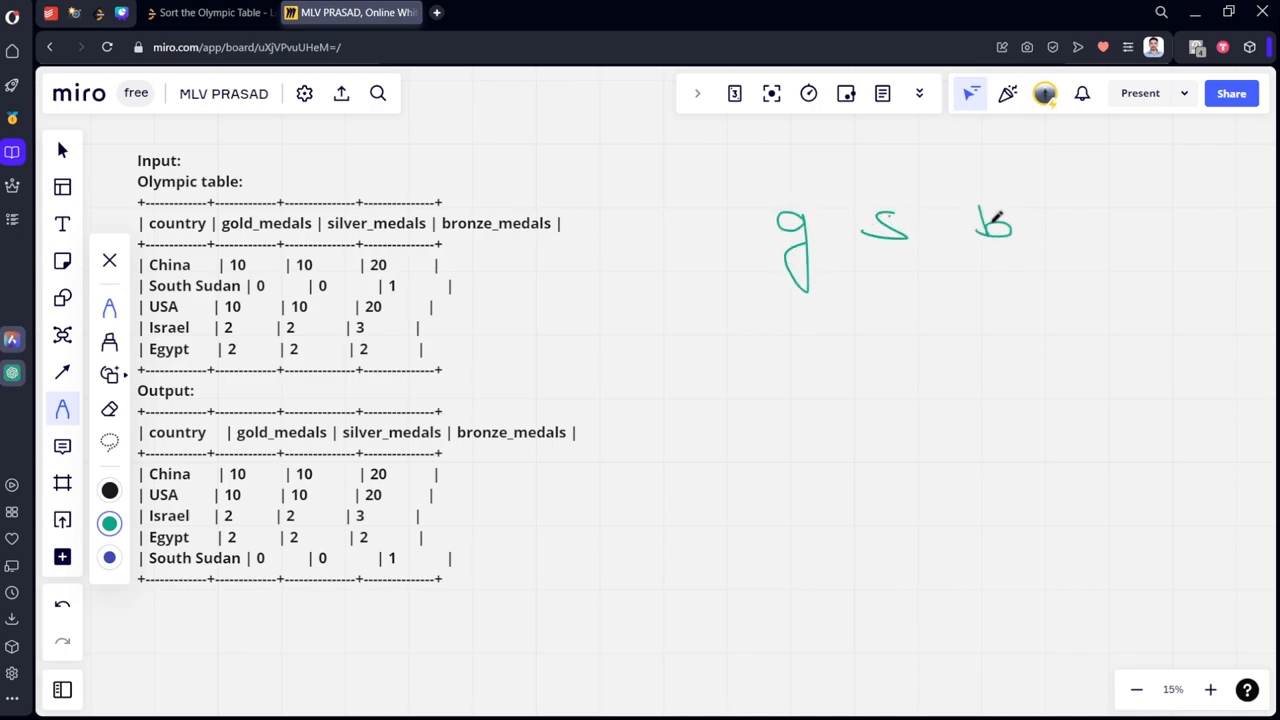
left_click_drag(1135, 205, 1105, 245)
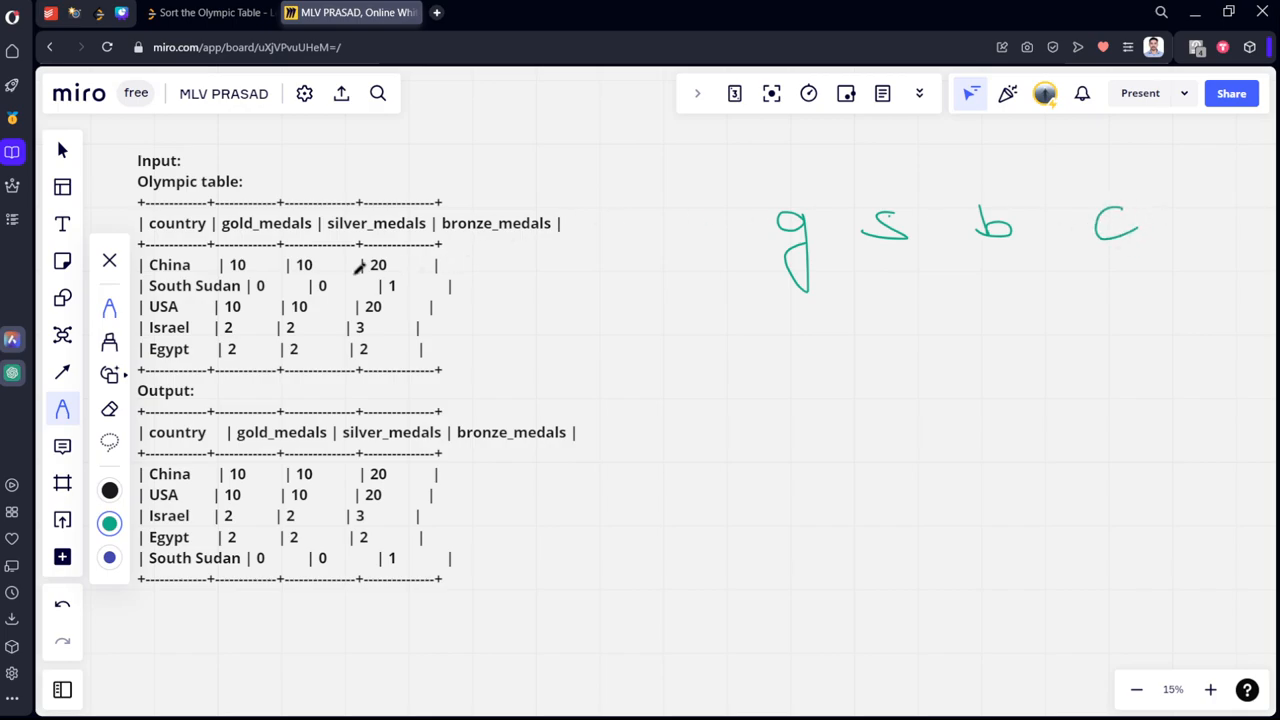
mouse_move(245, 240)
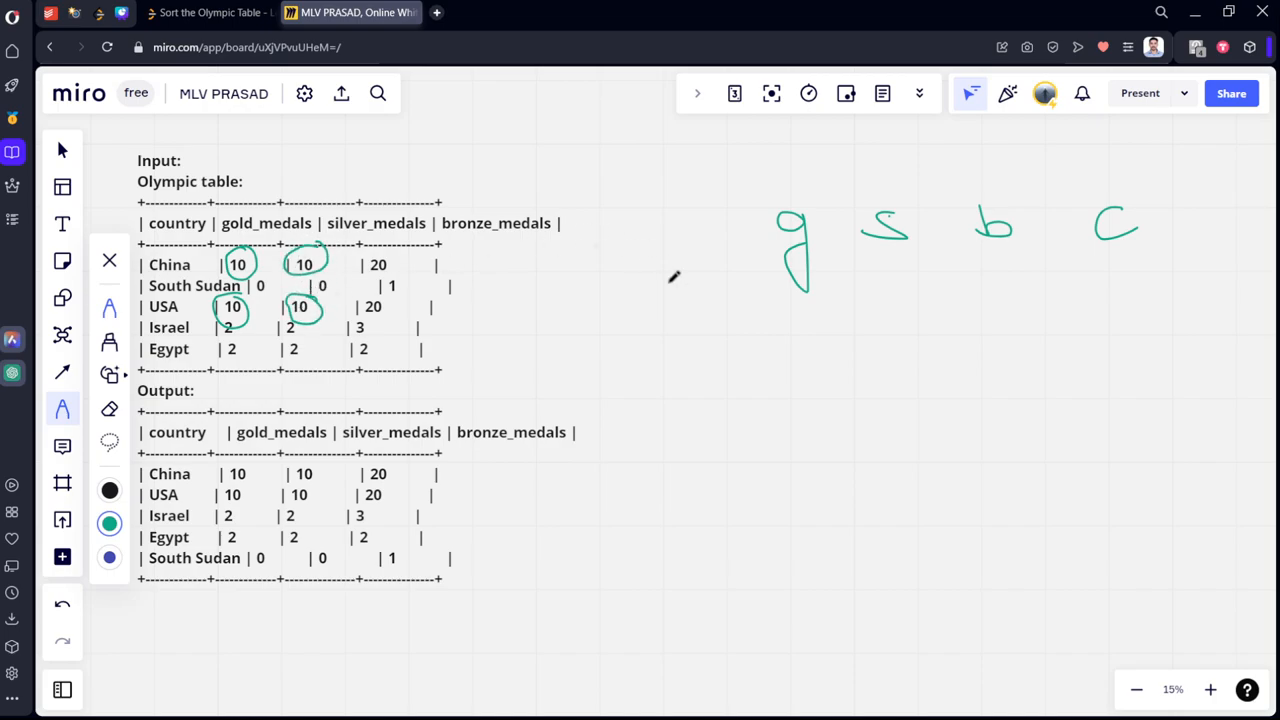
mouse_move(345, 250)
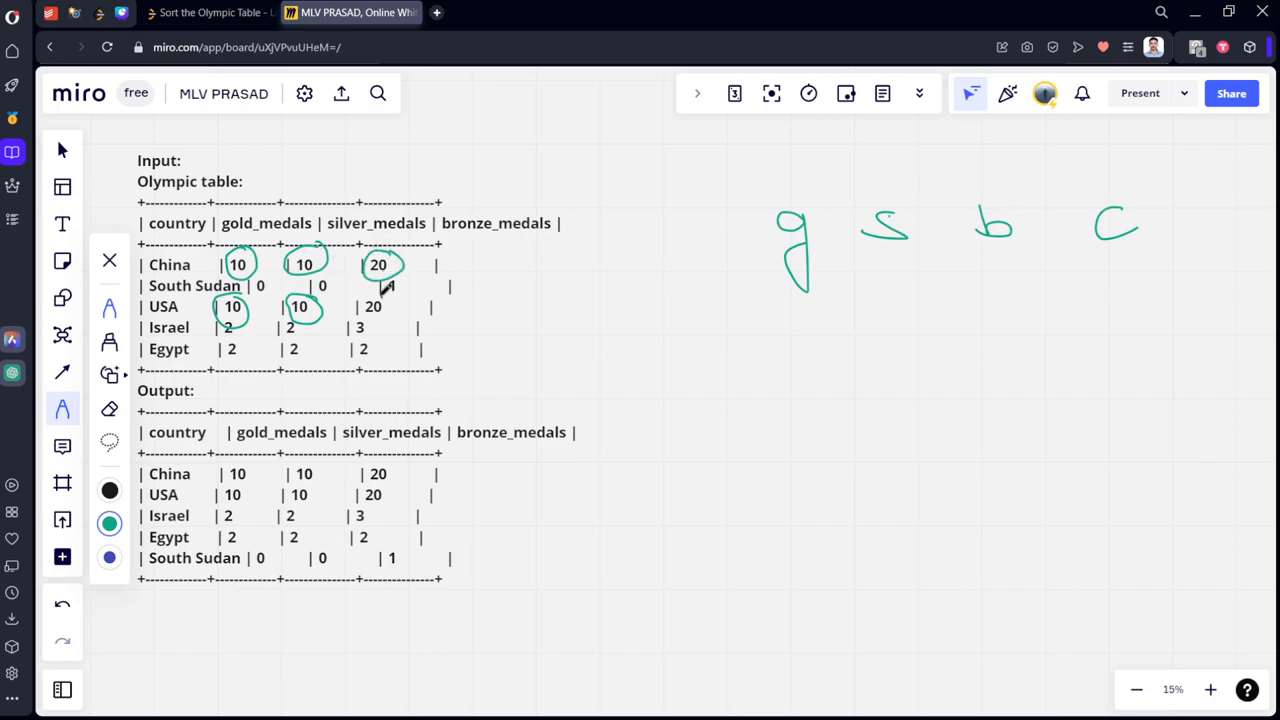
left_click_drag(790, 250, 1100, 250)
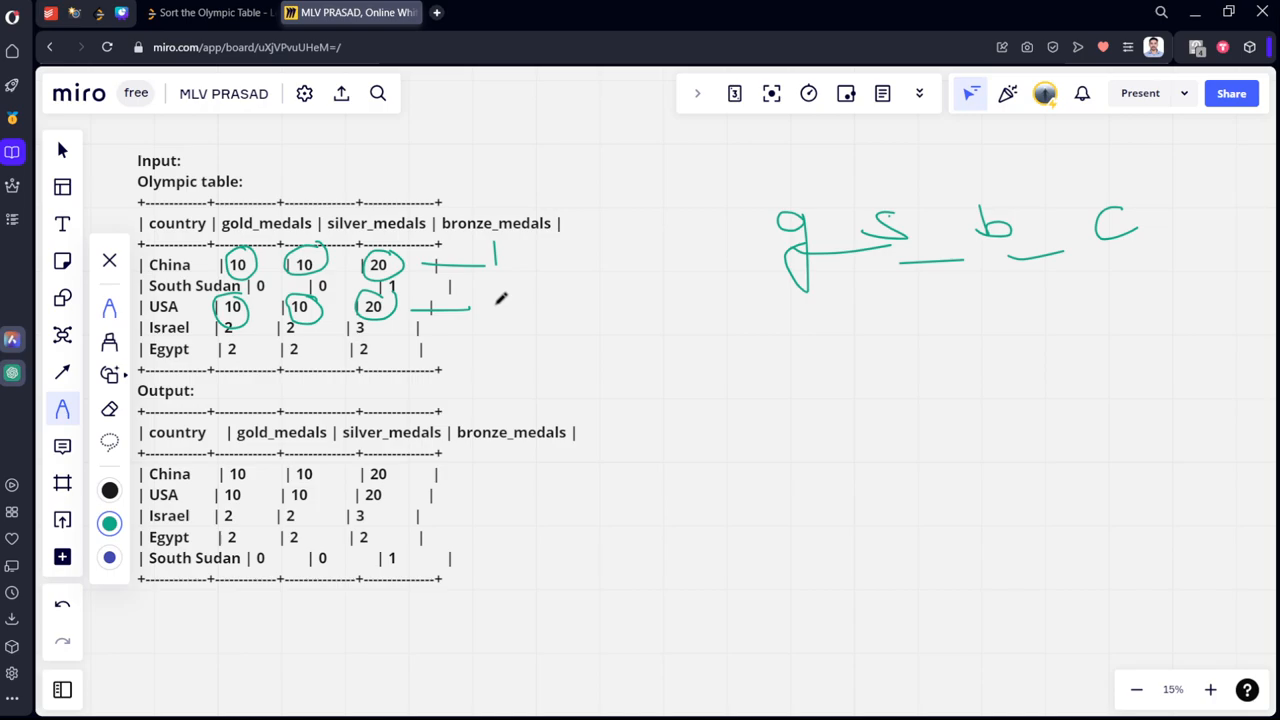
left_click_drag(490, 305, 540, 318)
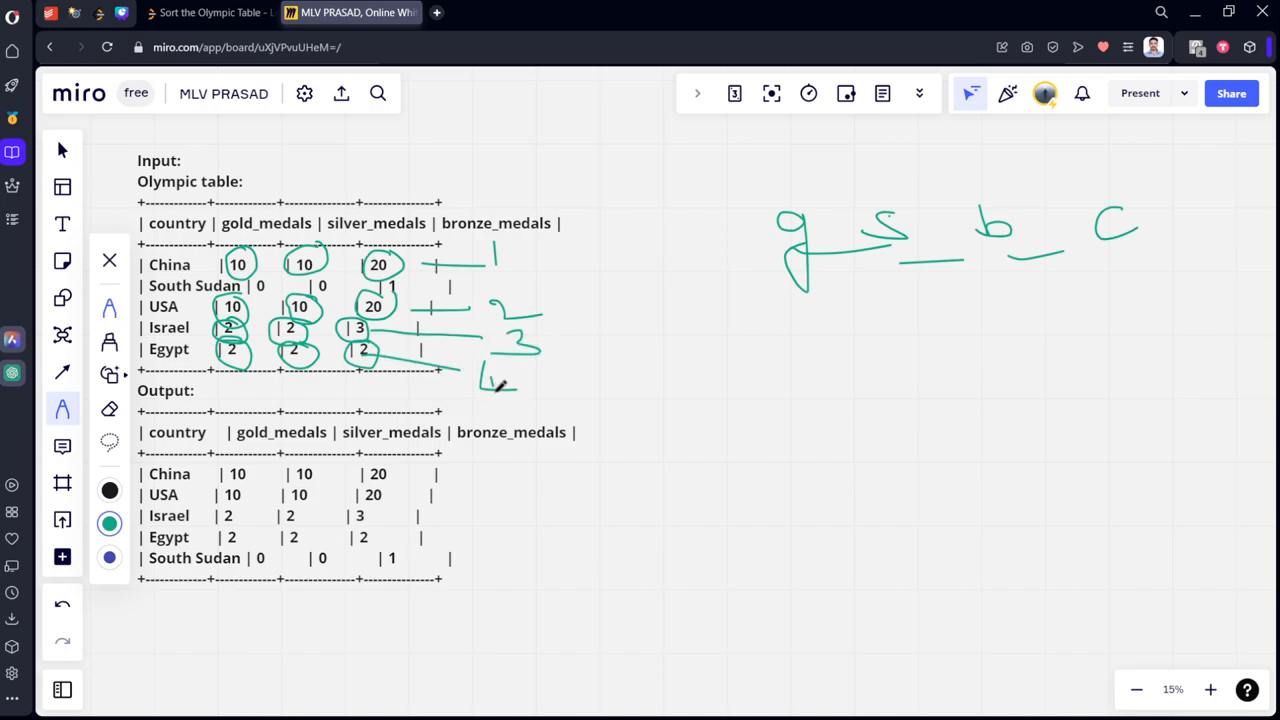
left_click_drag(490, 375, 500, 420)
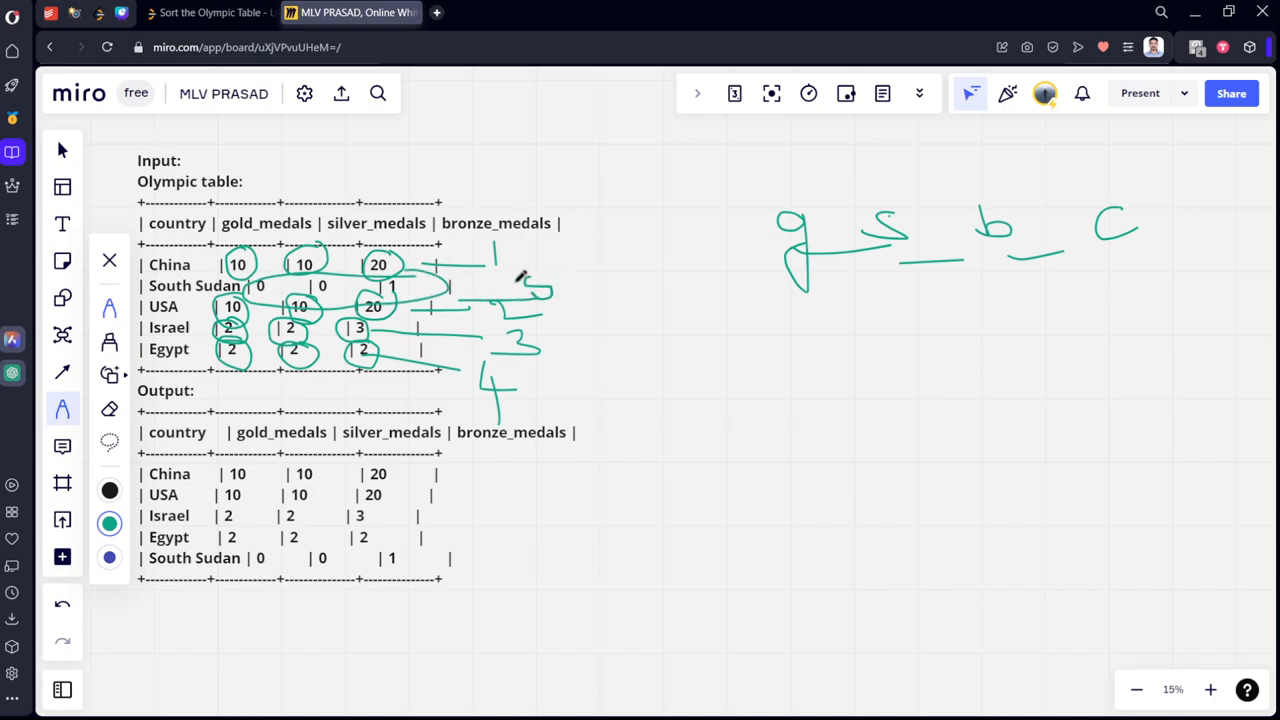
left_click_drag(570, 230, 490, 525)
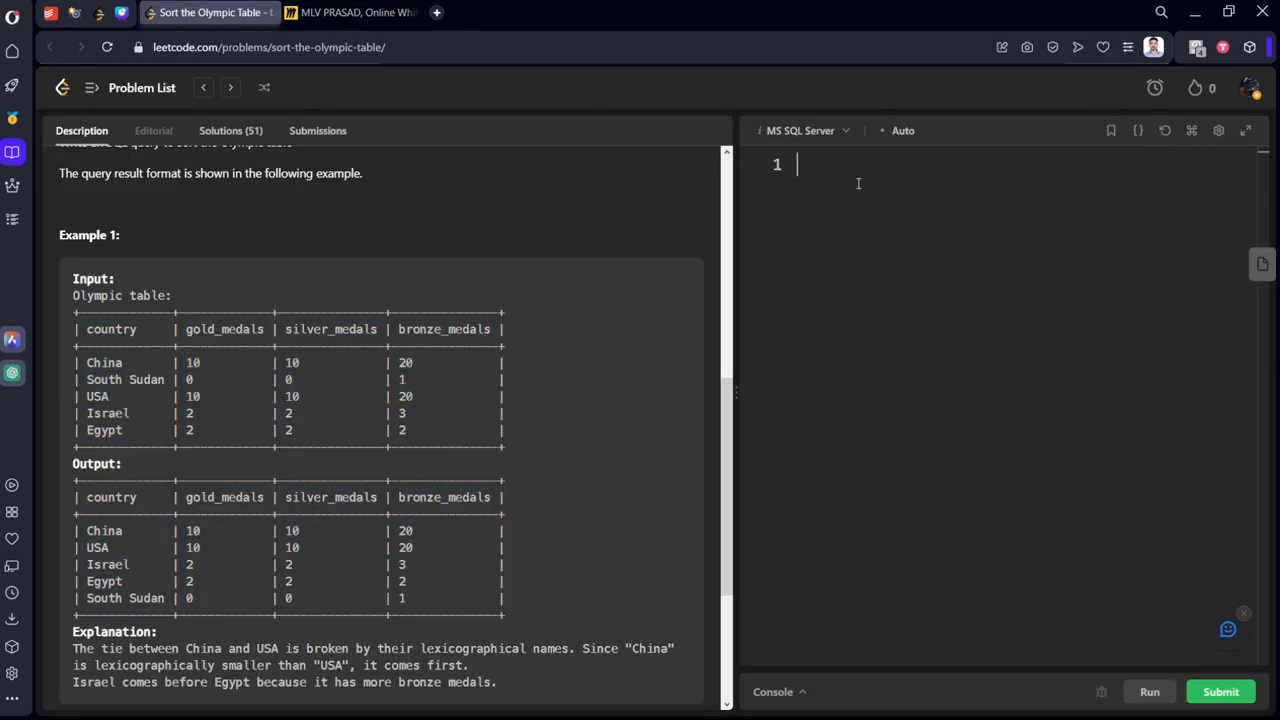
- Write 'from Olympic order by gold_medals desc, slver_medals desc,' in the SQL editor
type("from")
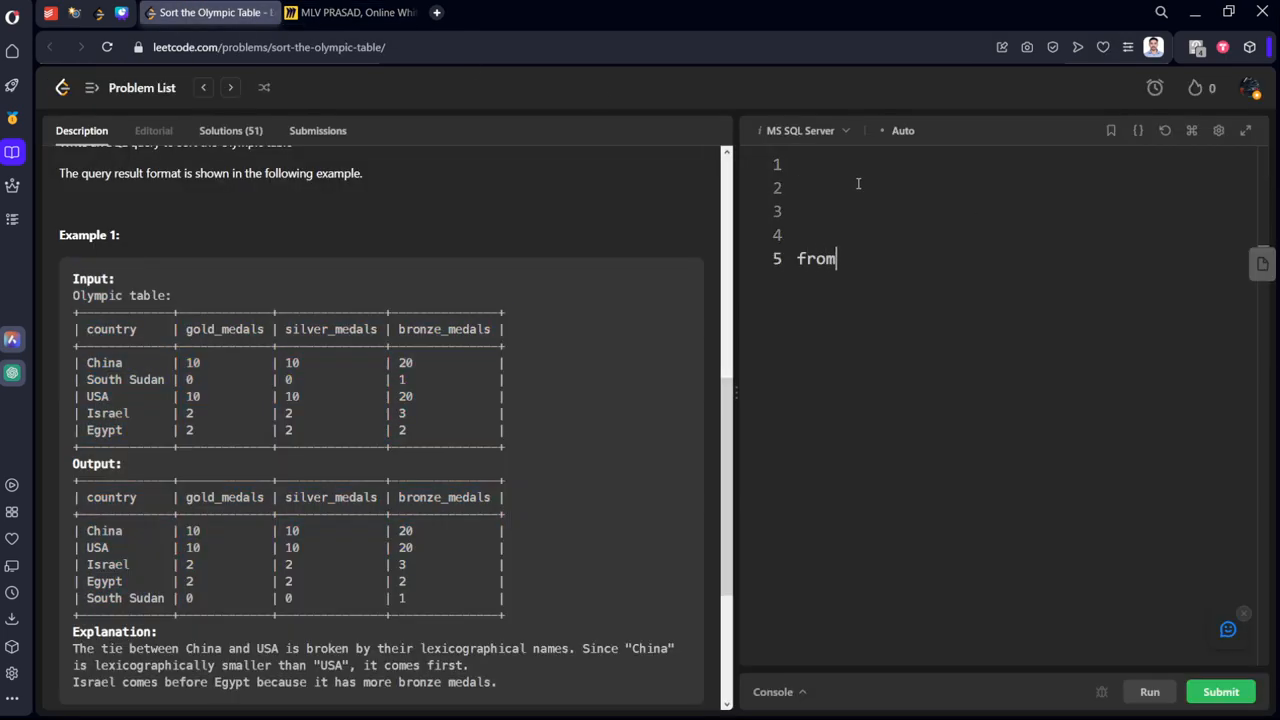
type("c")
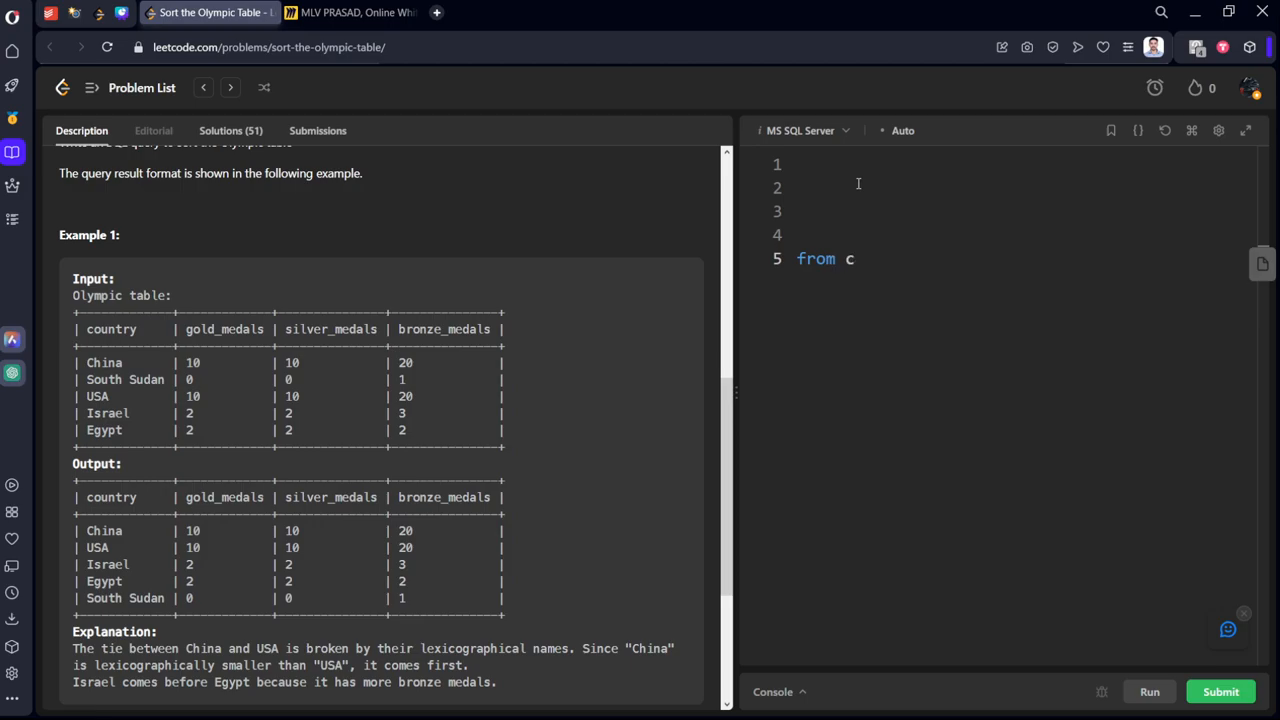
key("Backspace")
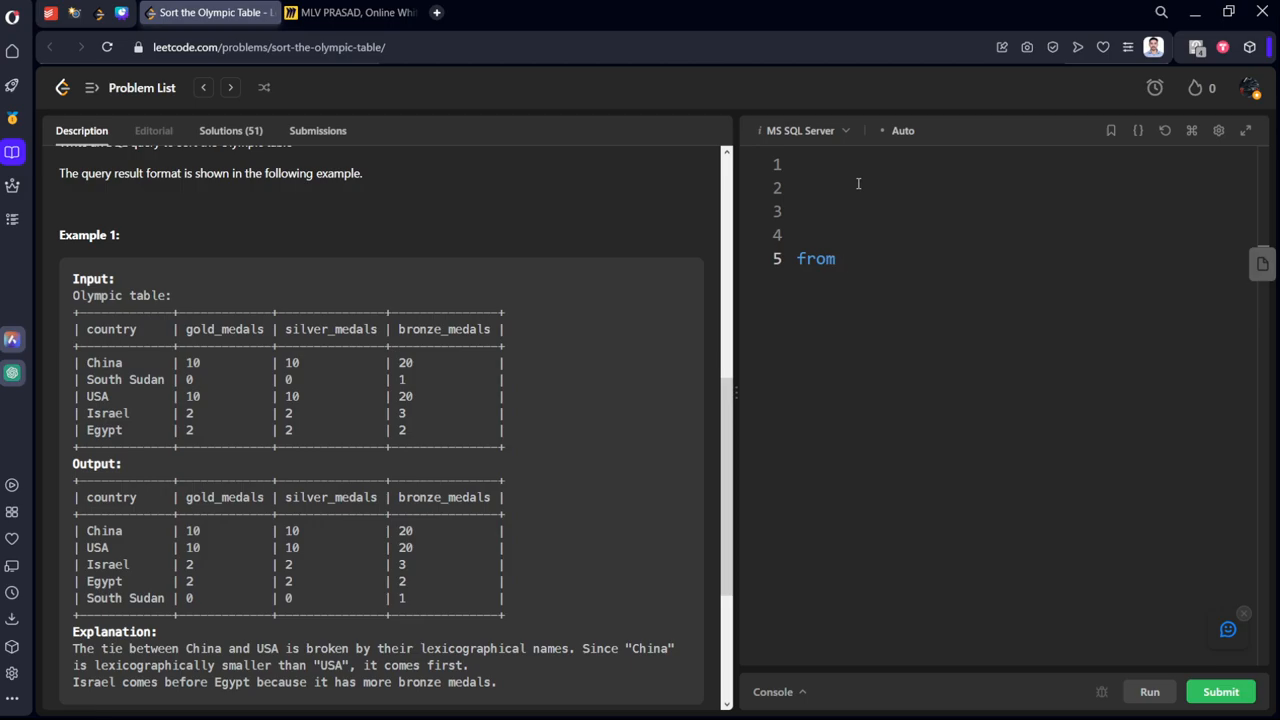
type("Olymo")
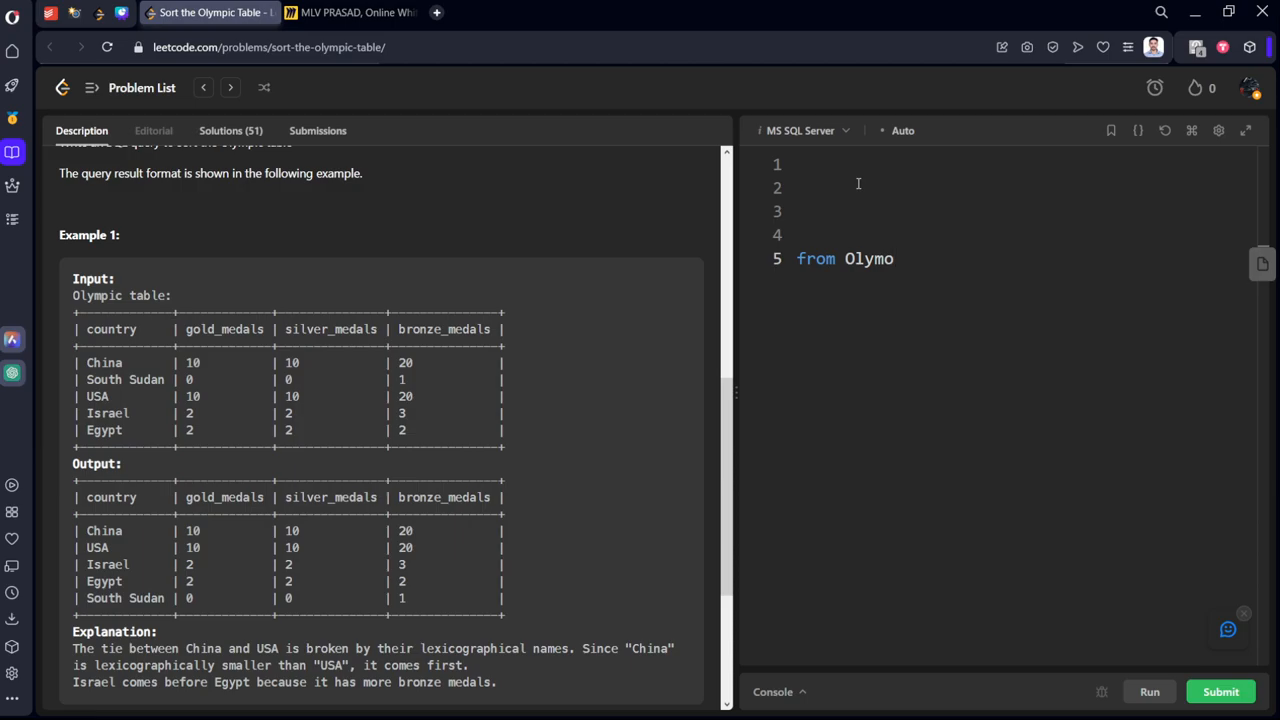
type("pic")
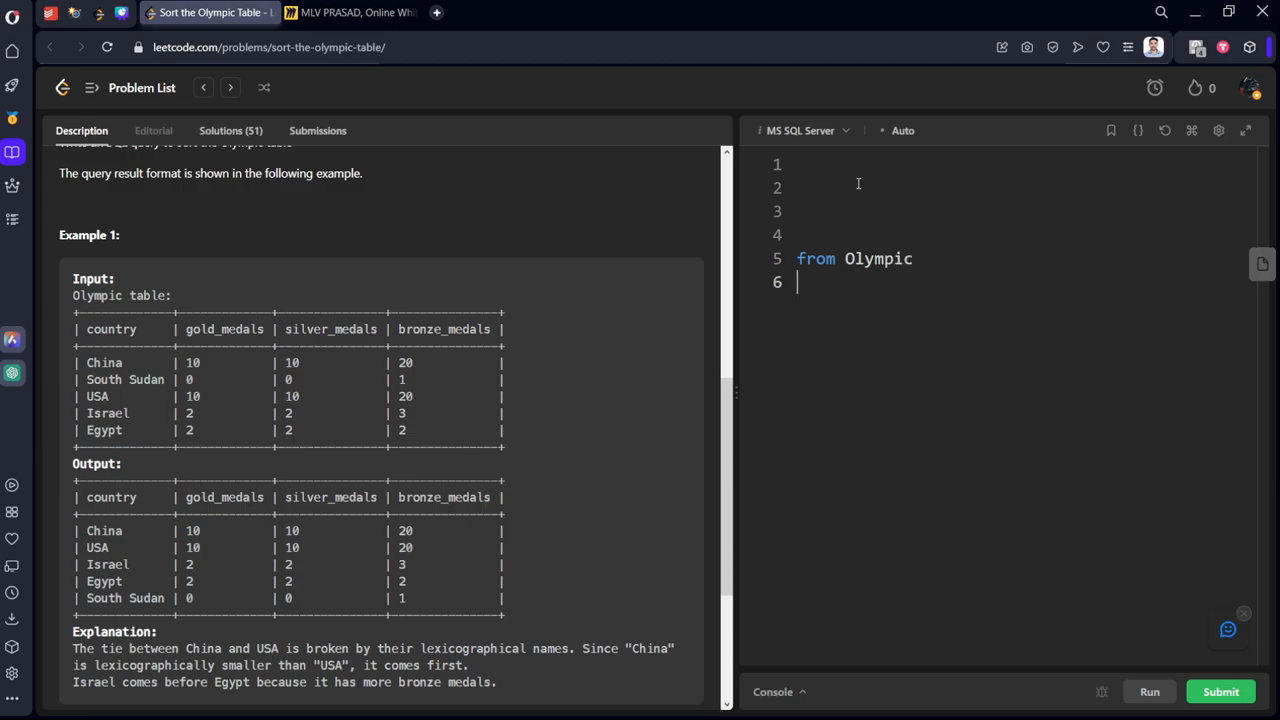
type("order by")
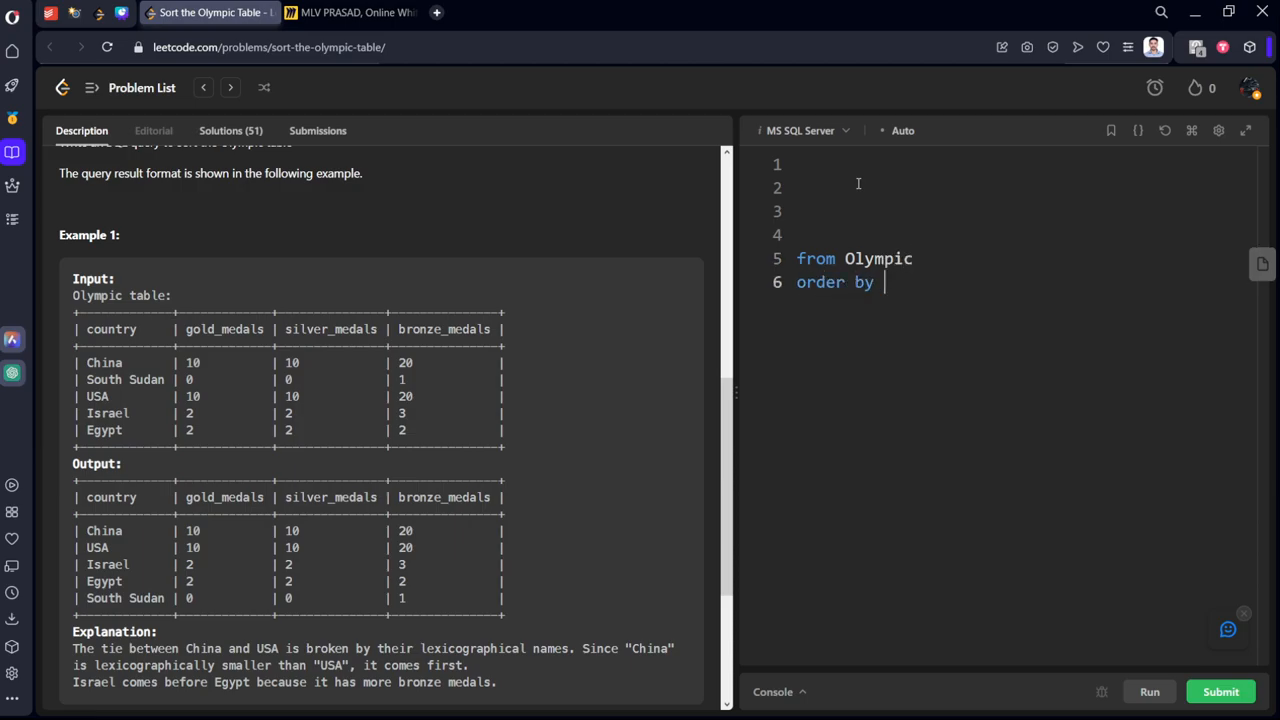
type("gol")
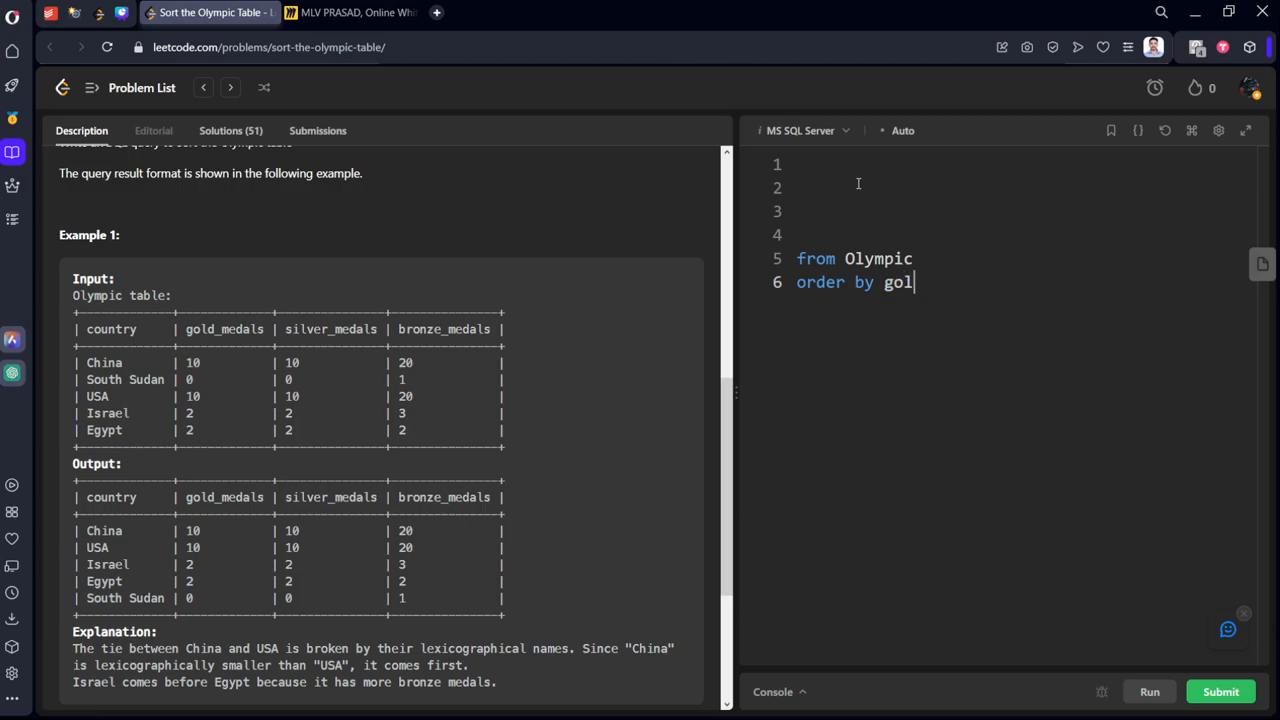
type("d_medals de")
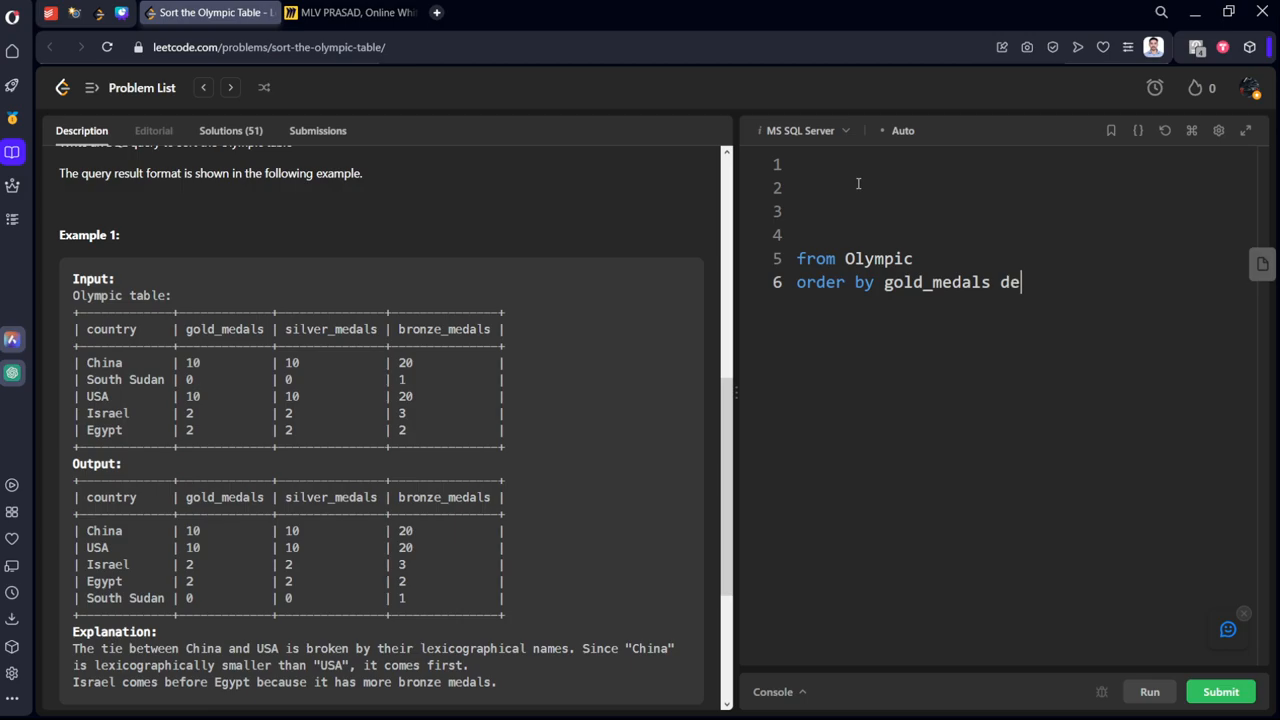
type("sc,")
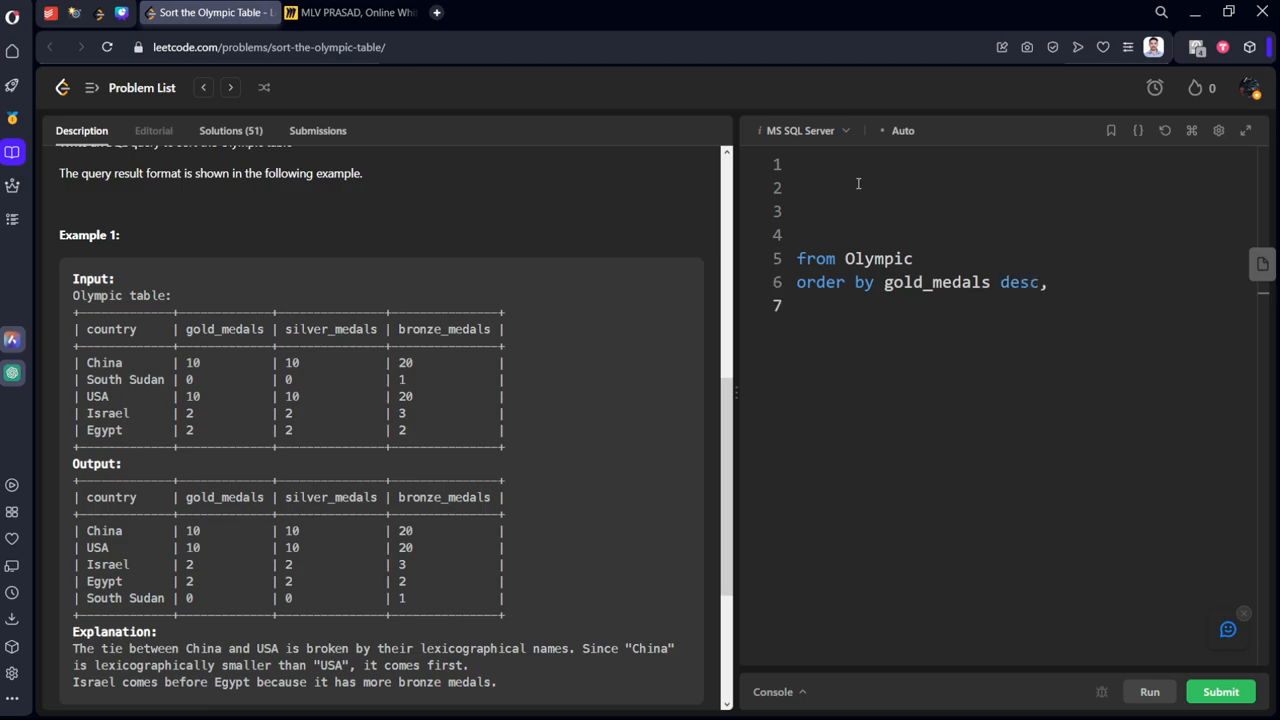
type("slver")
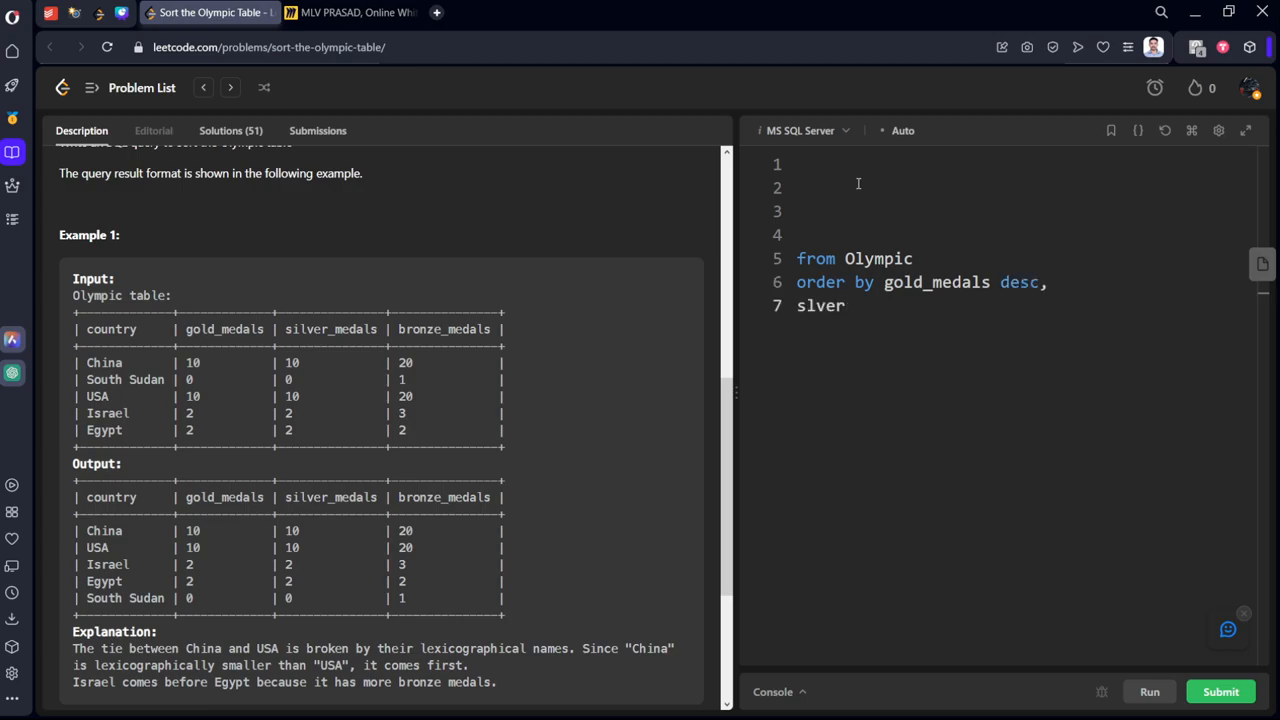
type("_med")
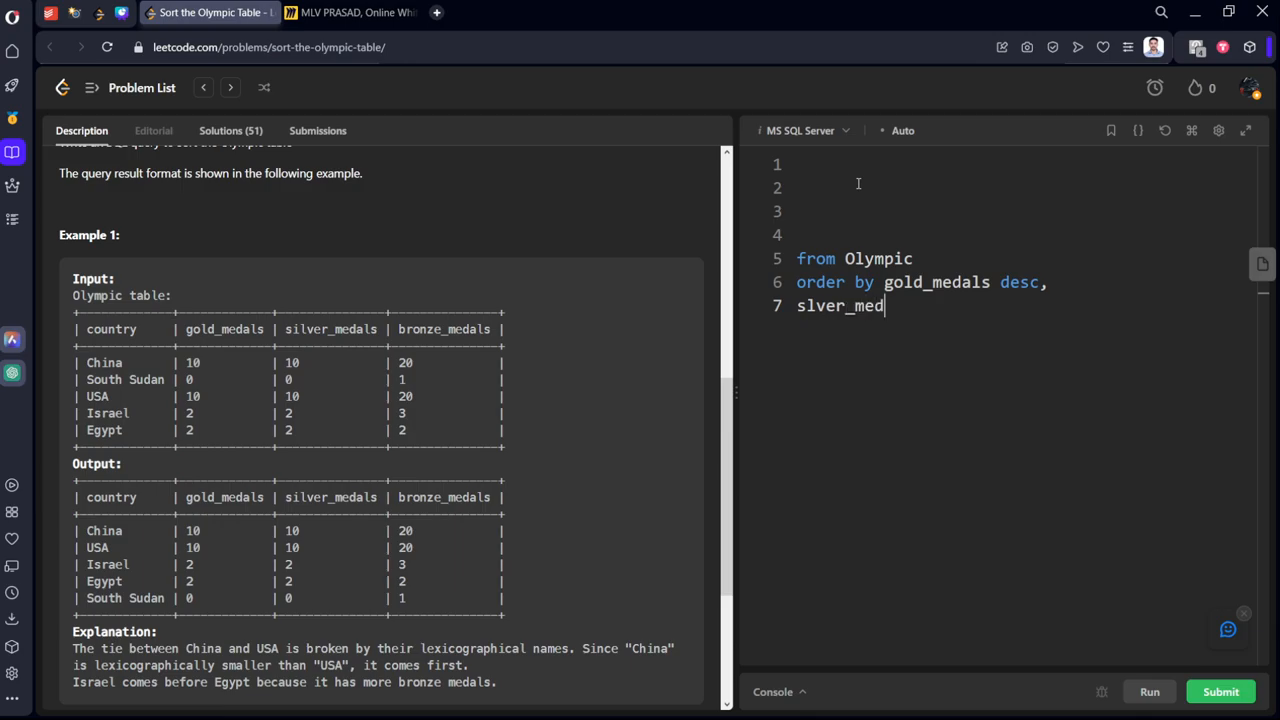
type("als desc,")
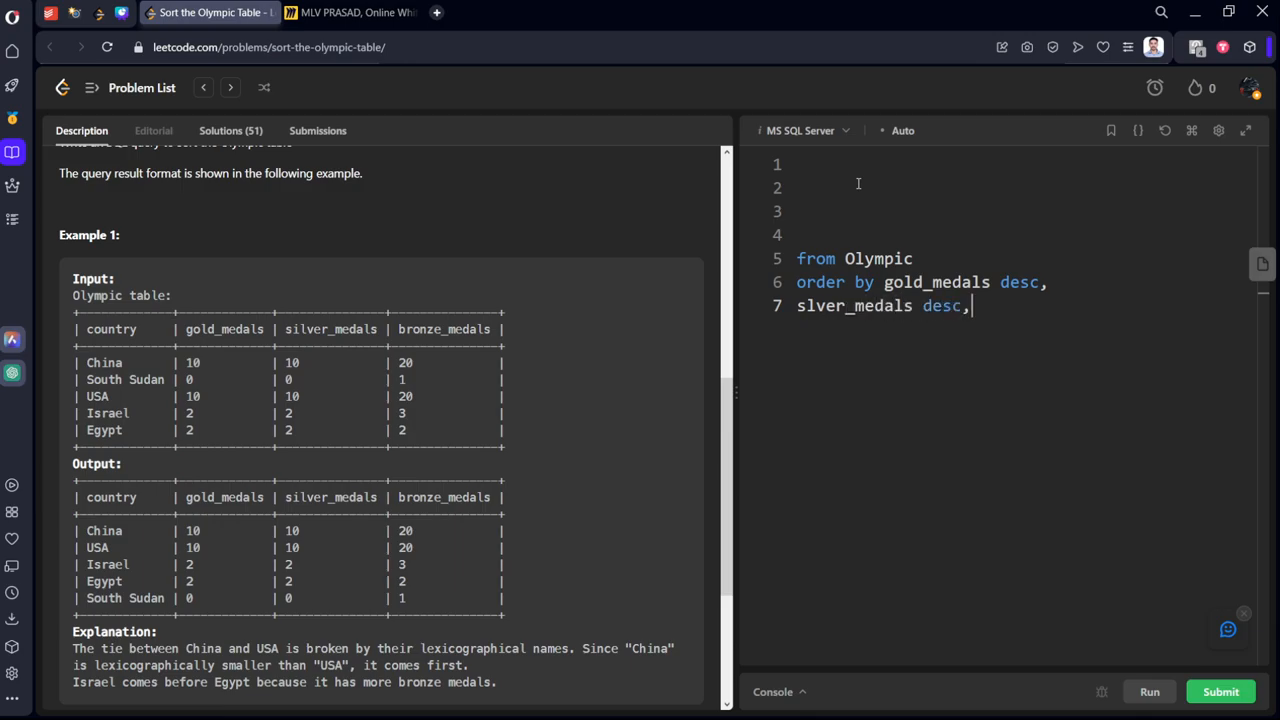
- Finish with 'bronze_medals desc, country asc', add 'select *', and run the test
type("bronze")
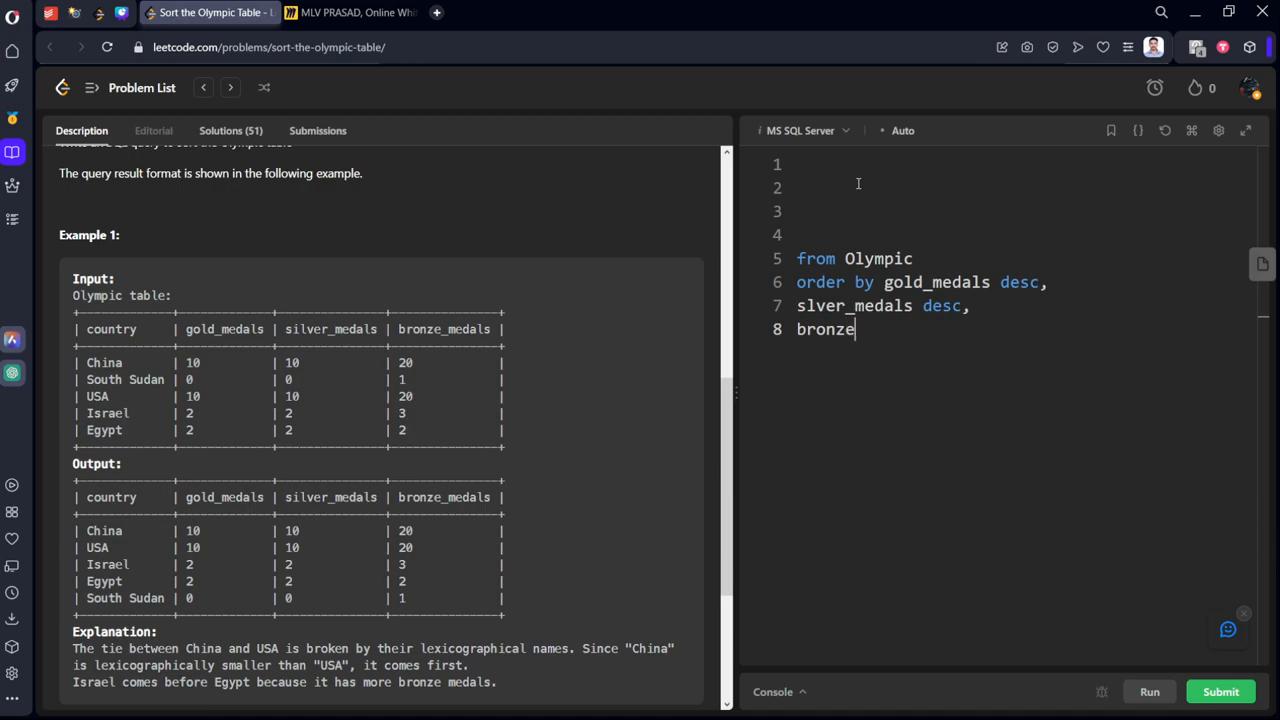
type("_medals")
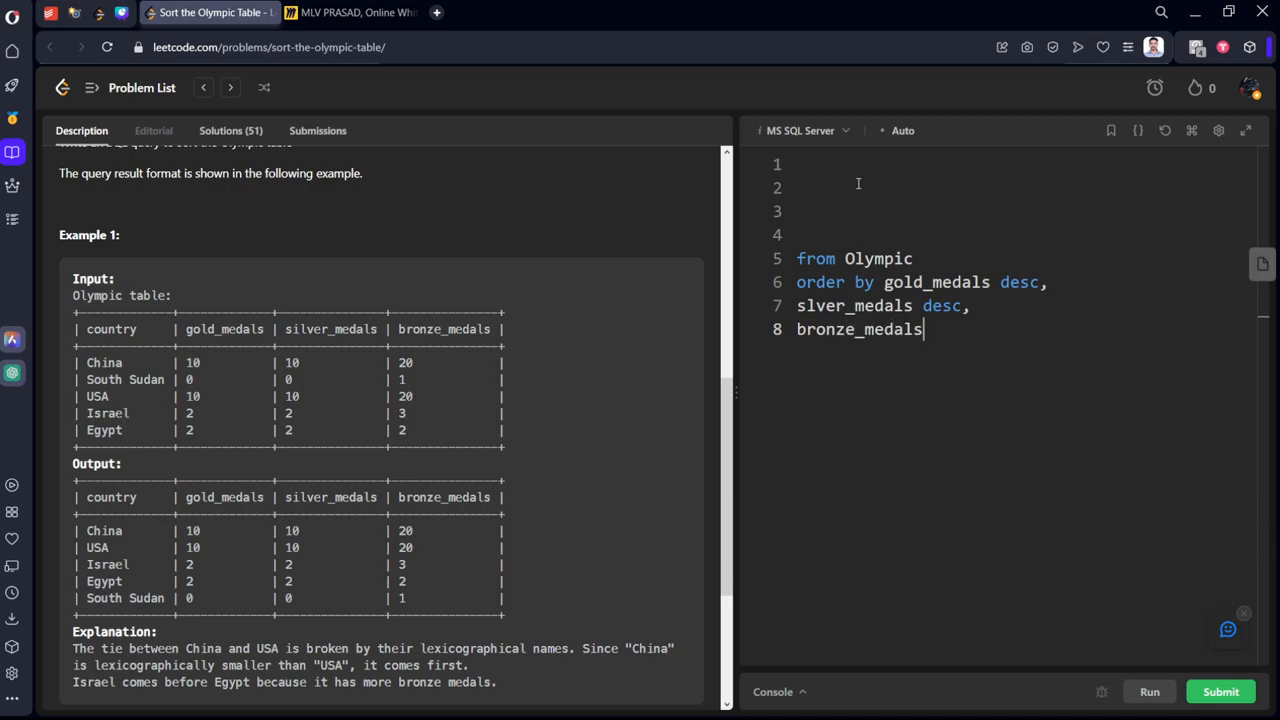
type("desc,")
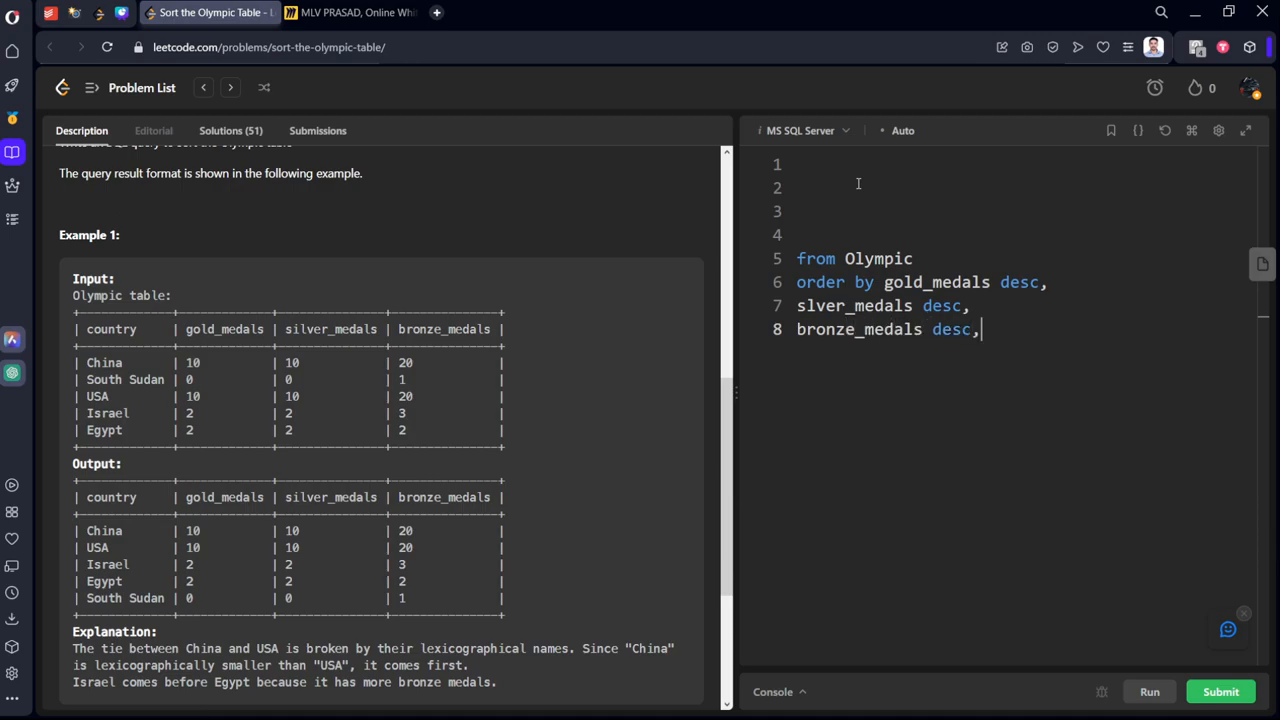
type("coun")
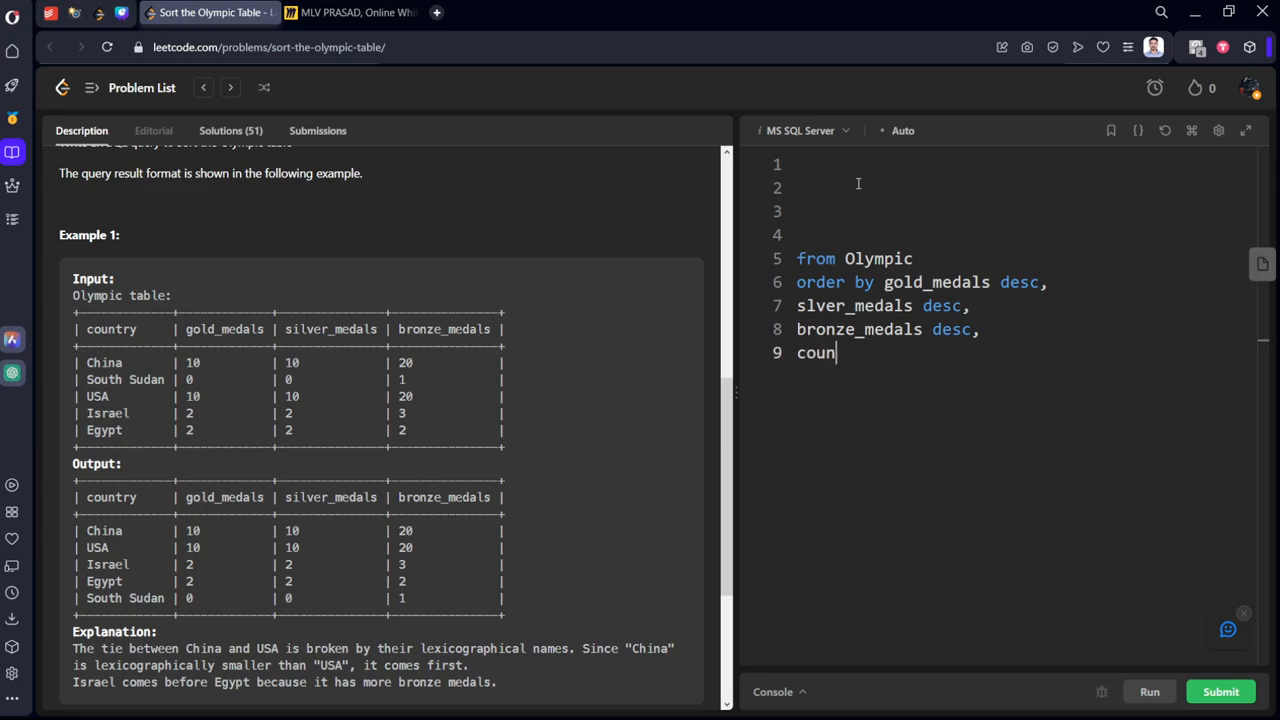
type("try")
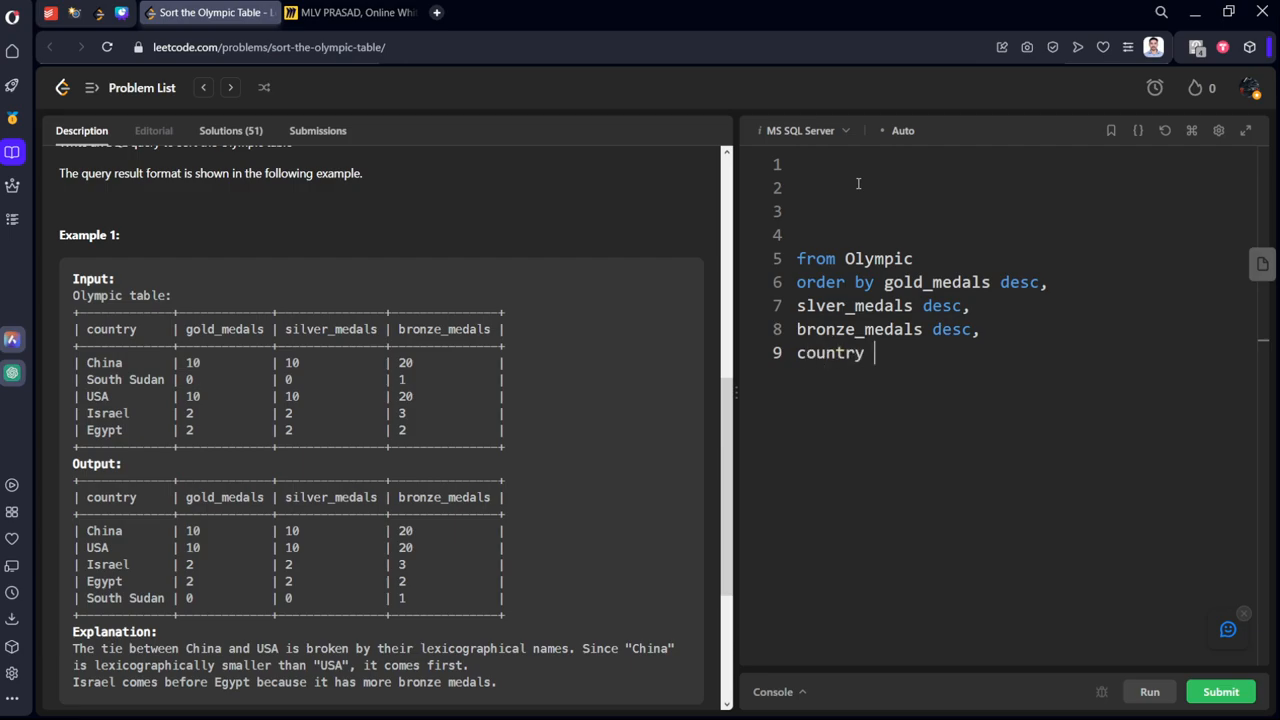
type("asc")
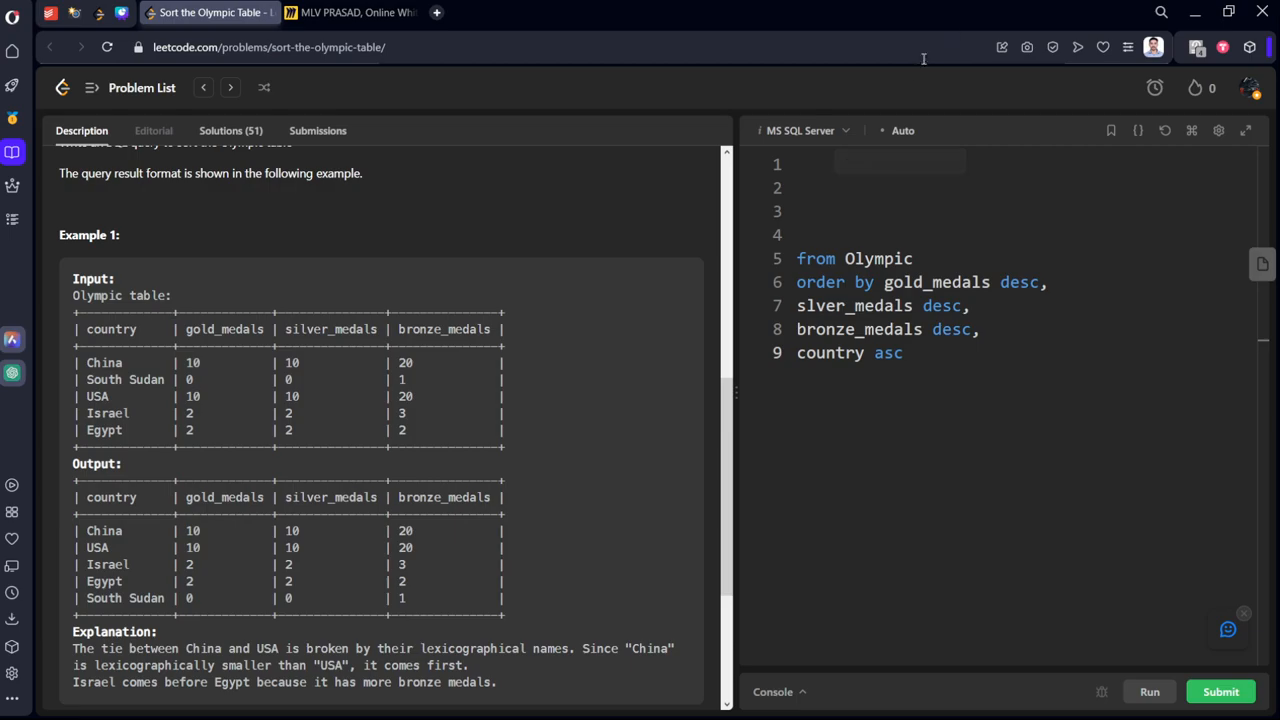
type("sele")
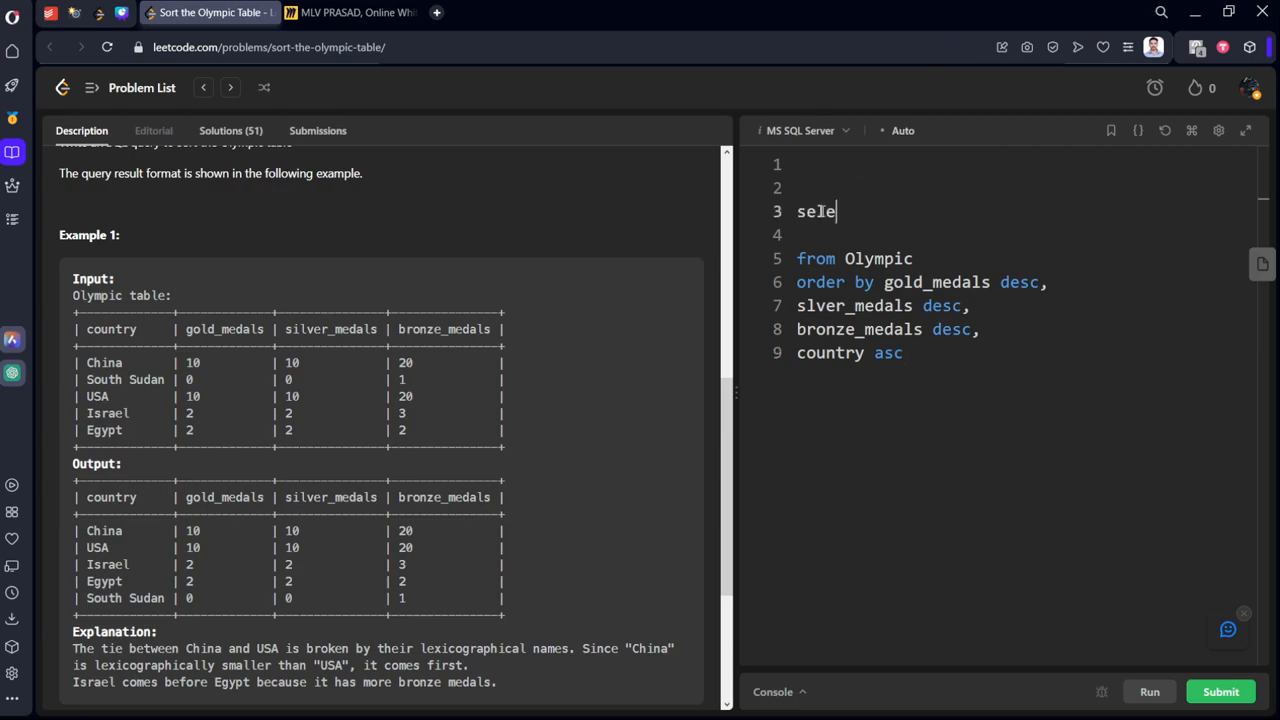
type("ct")
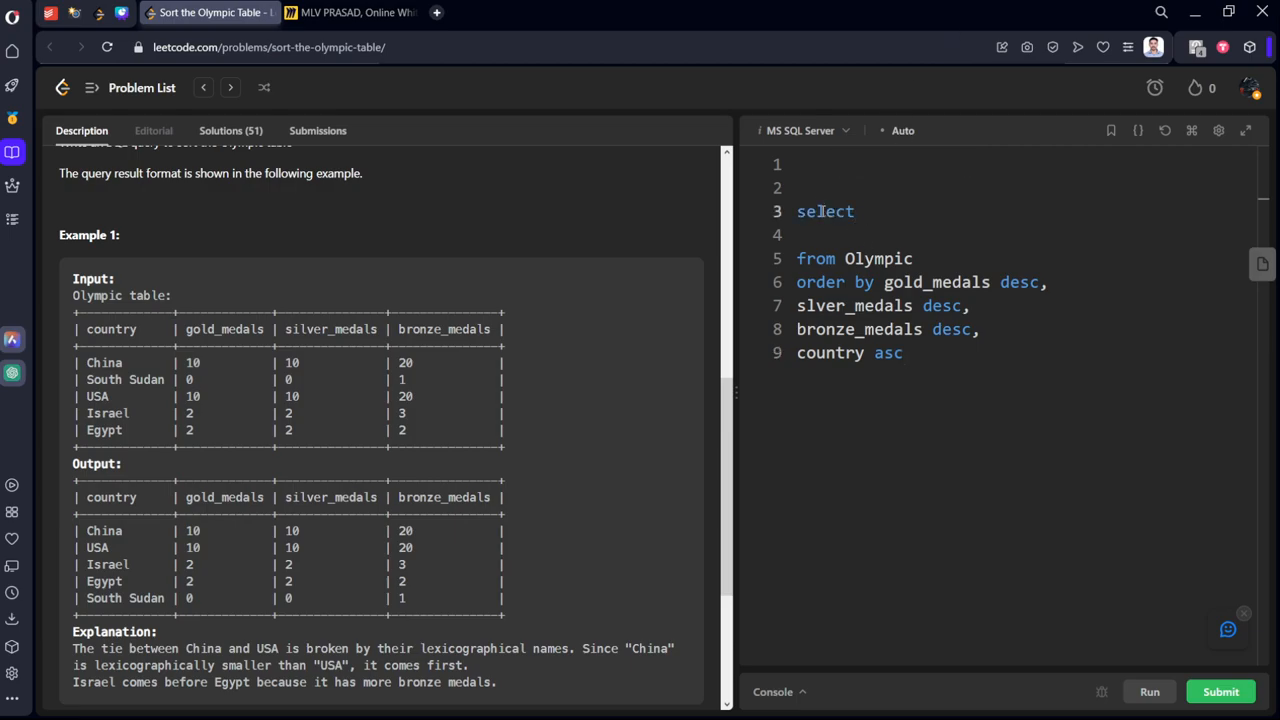
type("*")
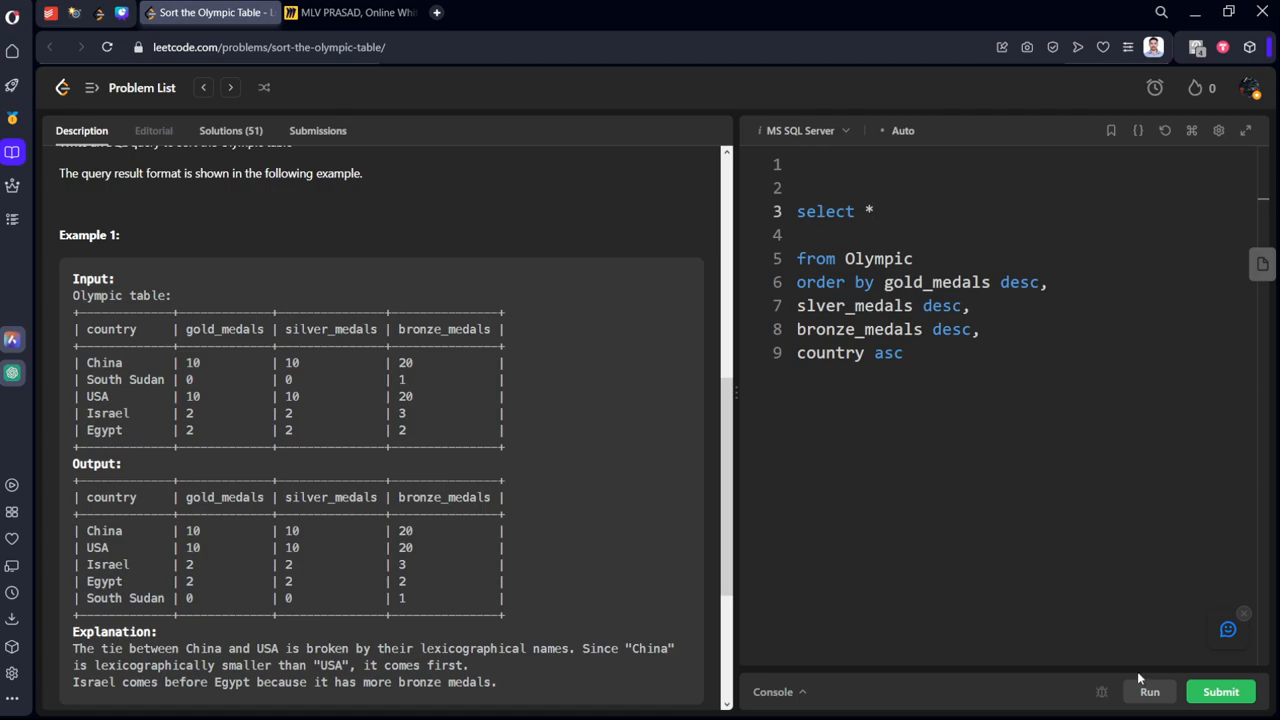
left_click(1149, 691)
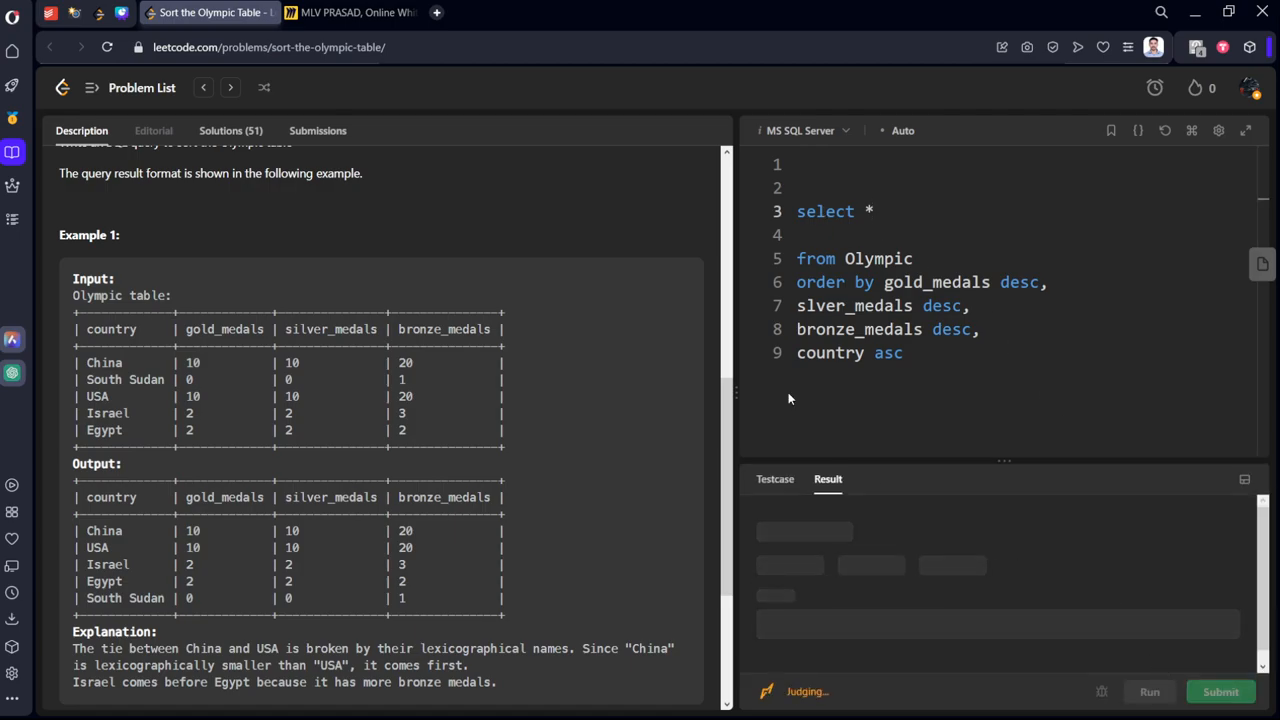
- Rerun the query, which fails with invalid column name 'slver_medals'
left_click(1149, 691)
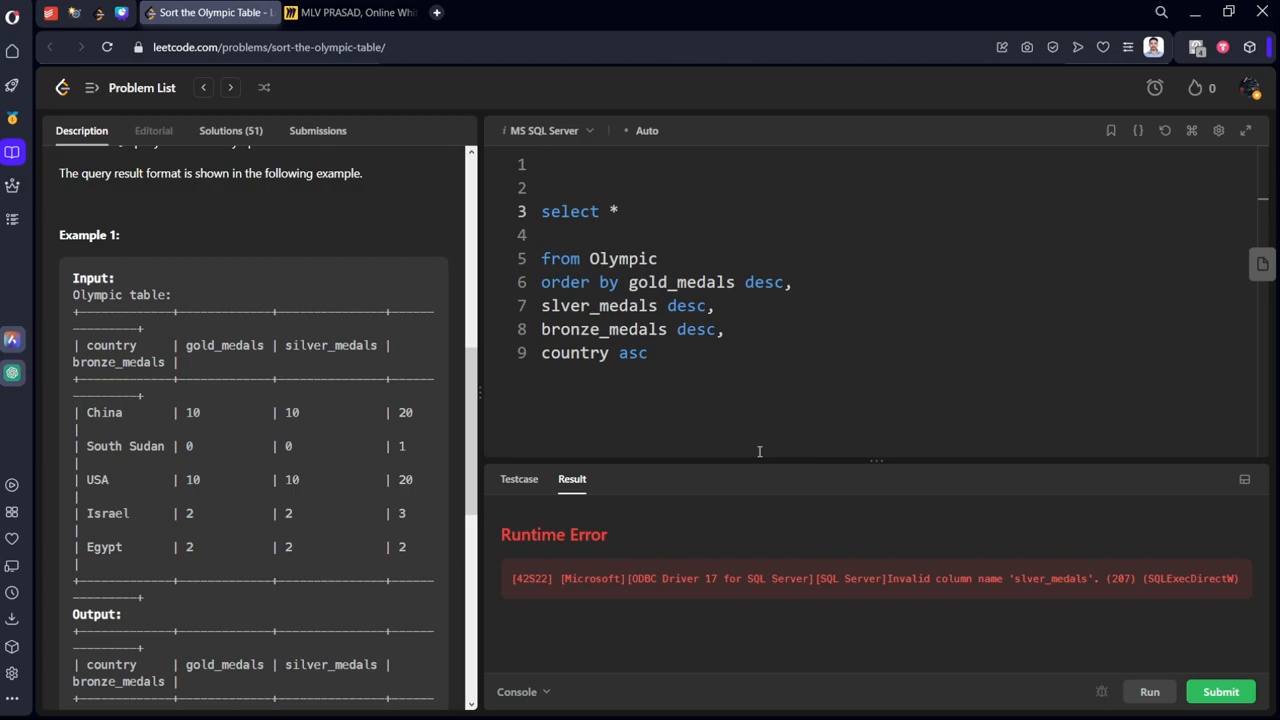
mouse_move(578, 302)
type("i")
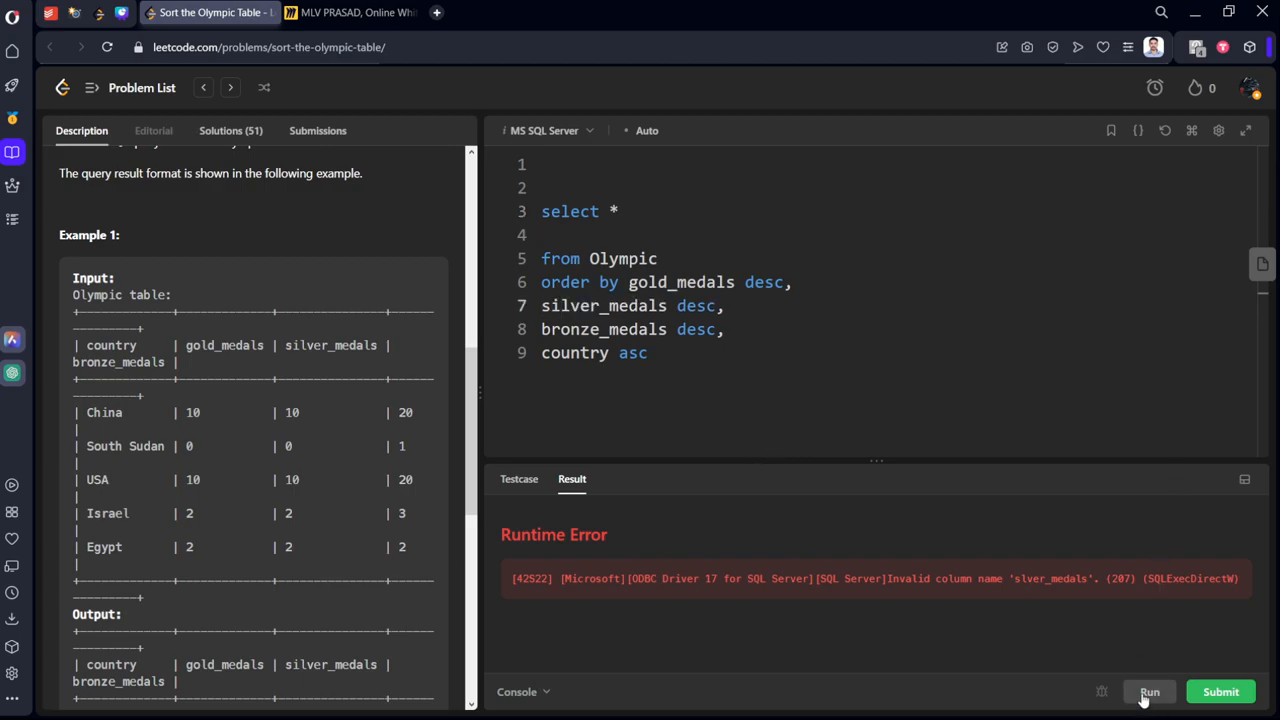
mouse_move(994, 507)
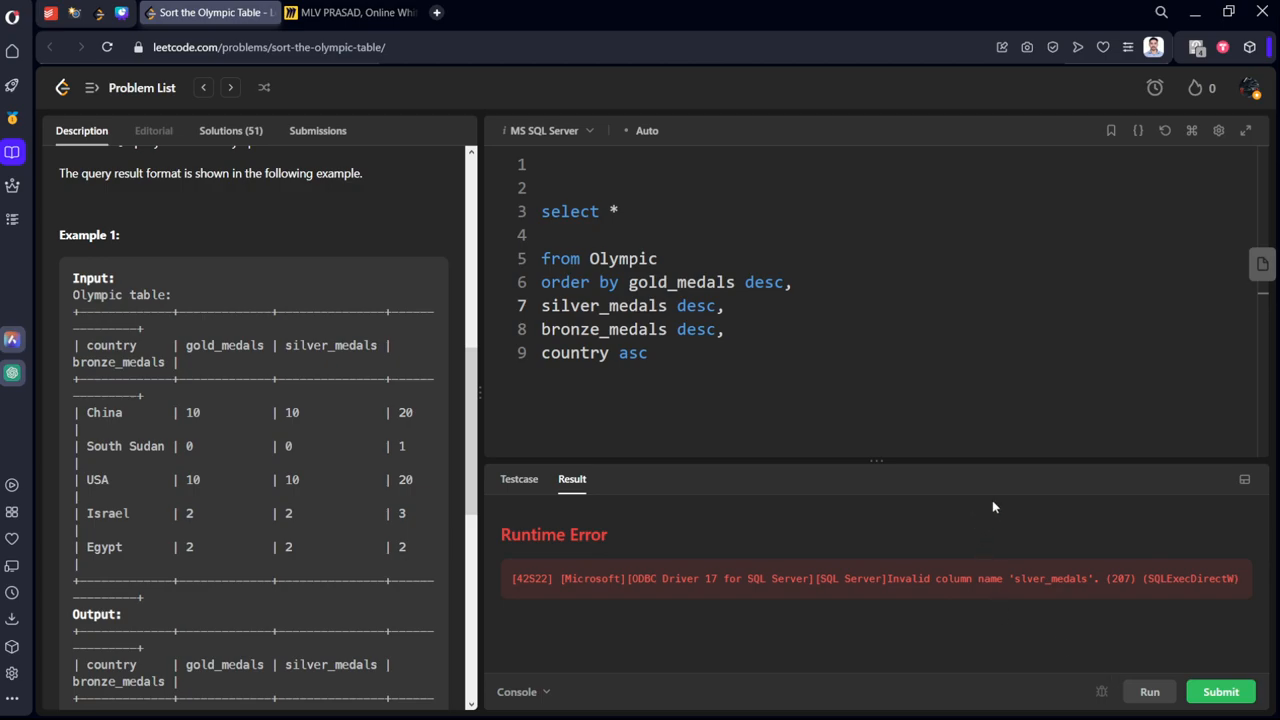
mouse_move(990, 565)
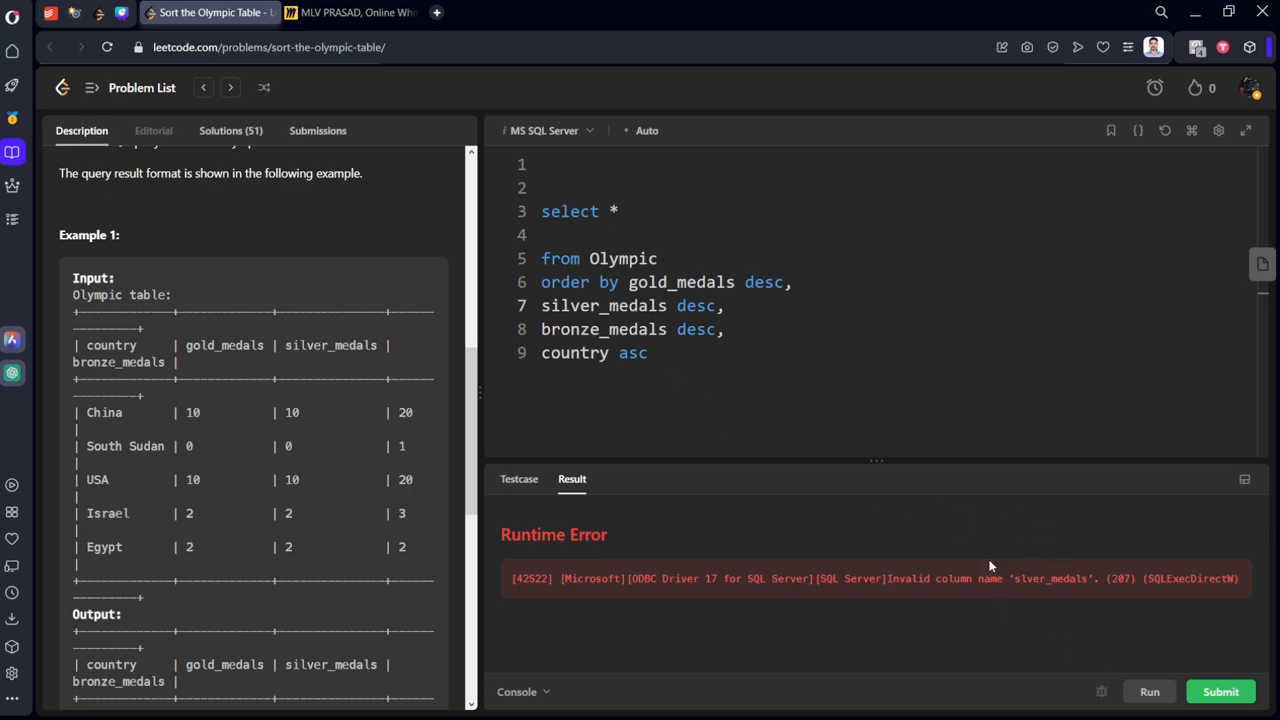
- Submit the corrected silver_medals query, get Accepted, and return to the Description tab
left_click(1220, 691)
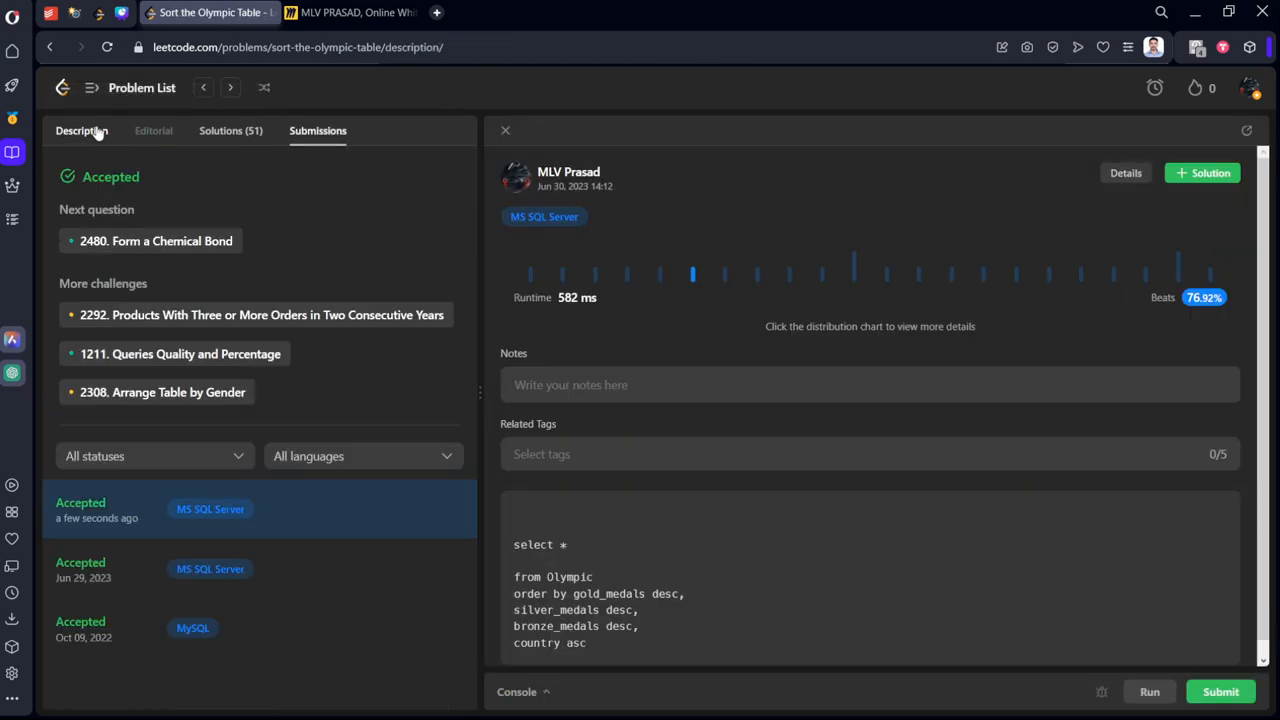
left_click(81, 130)
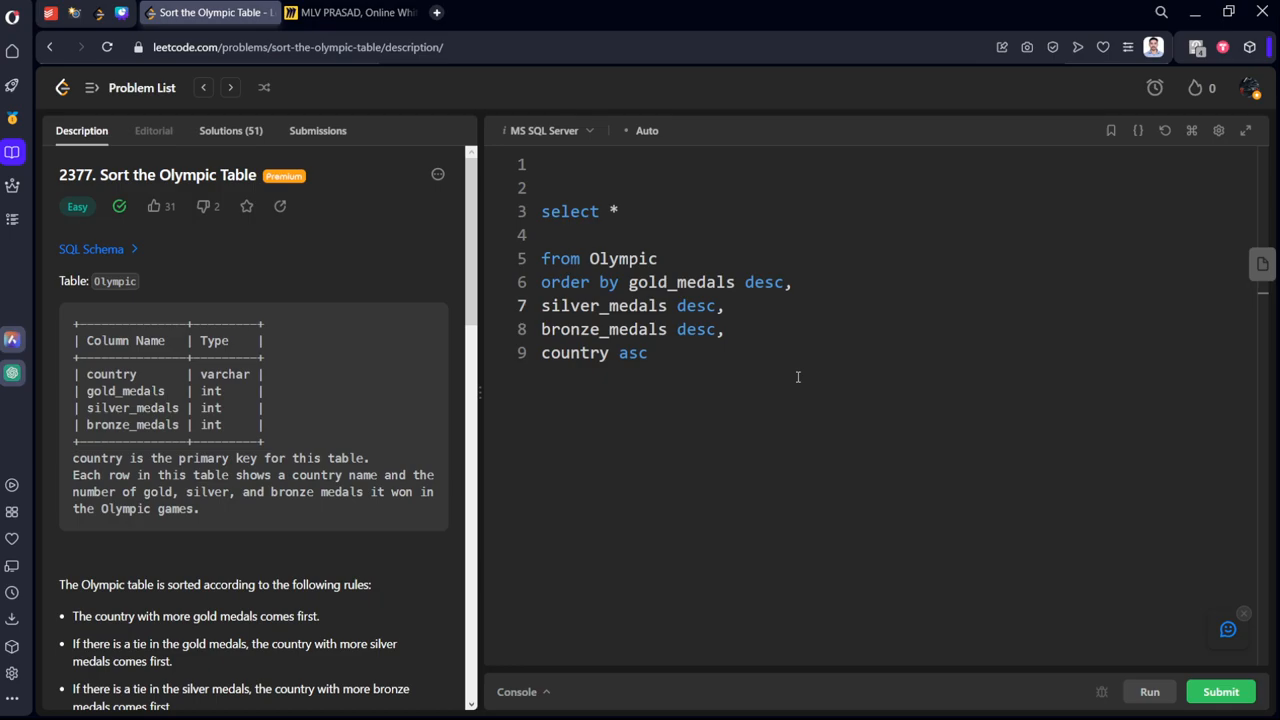